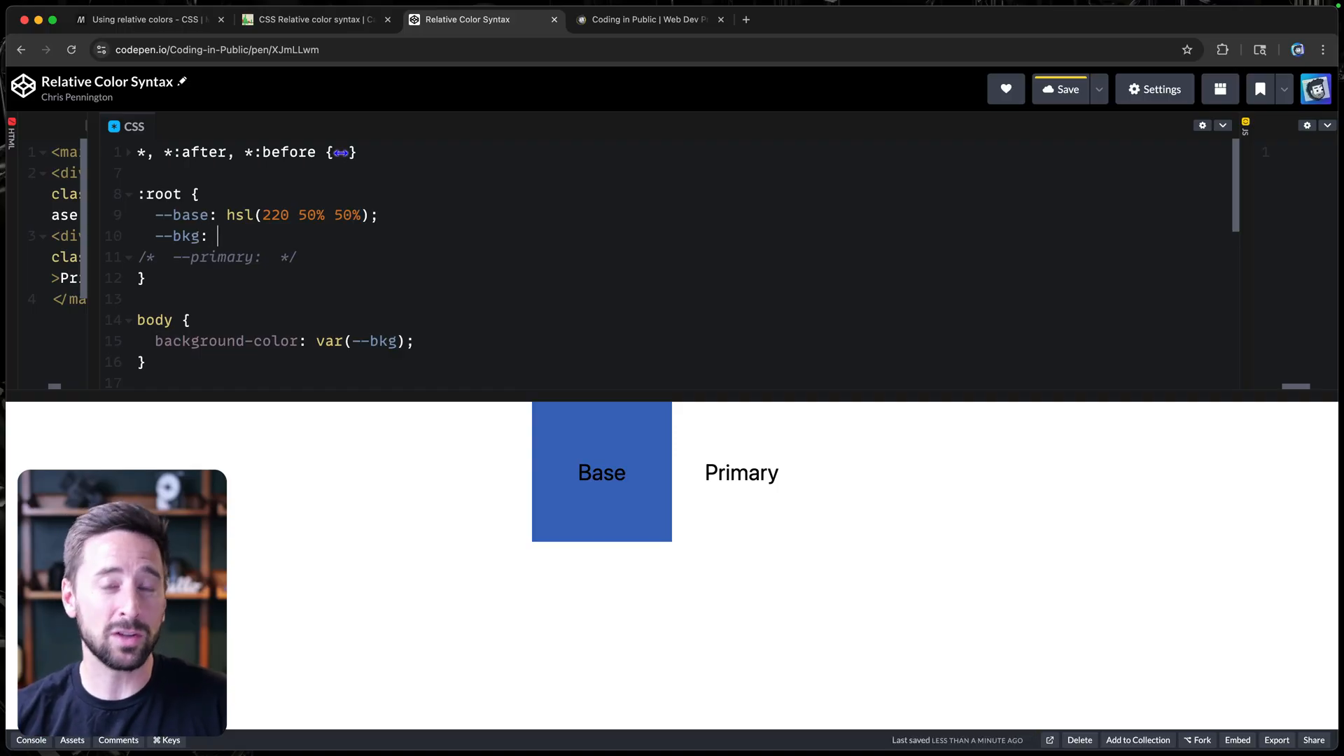
# Define --bkg as hsl(from var(--base) h s l), then try the oklch version with l c h.
pyautogui.write('h')
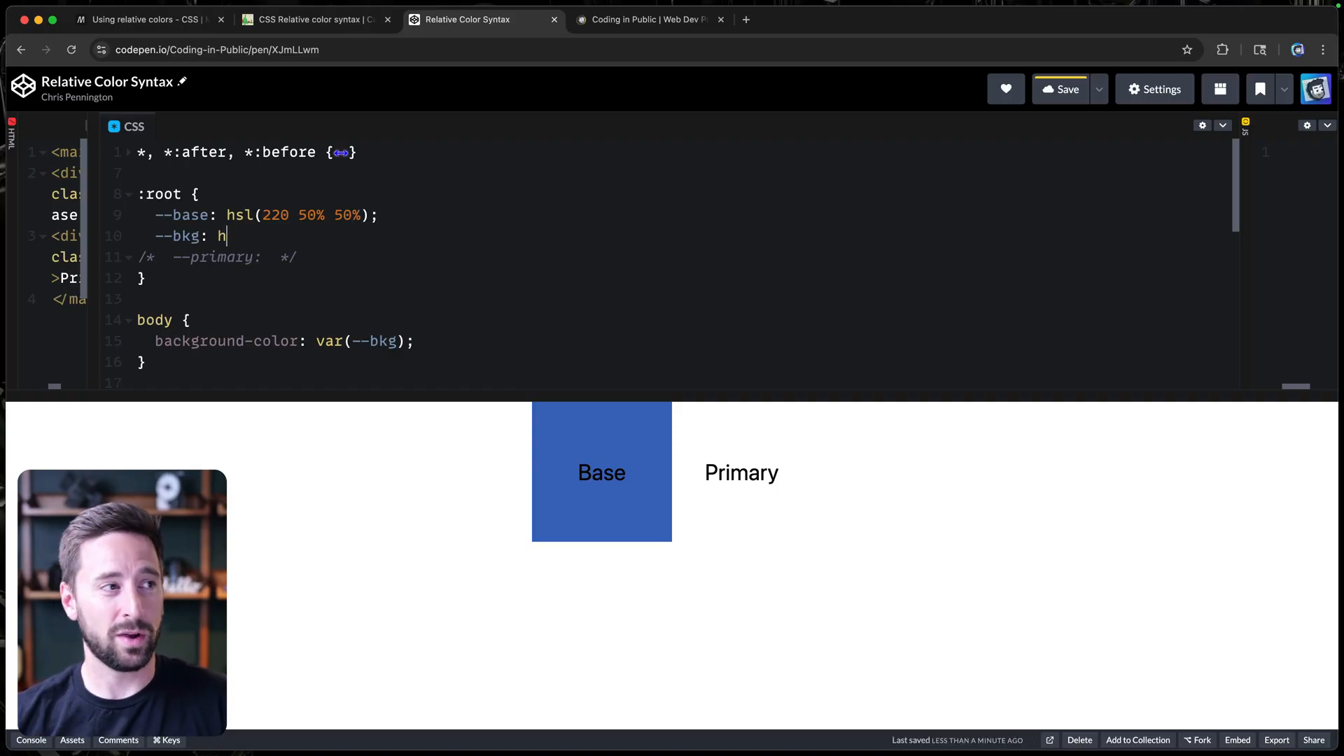
pyautogui.write('sl();')
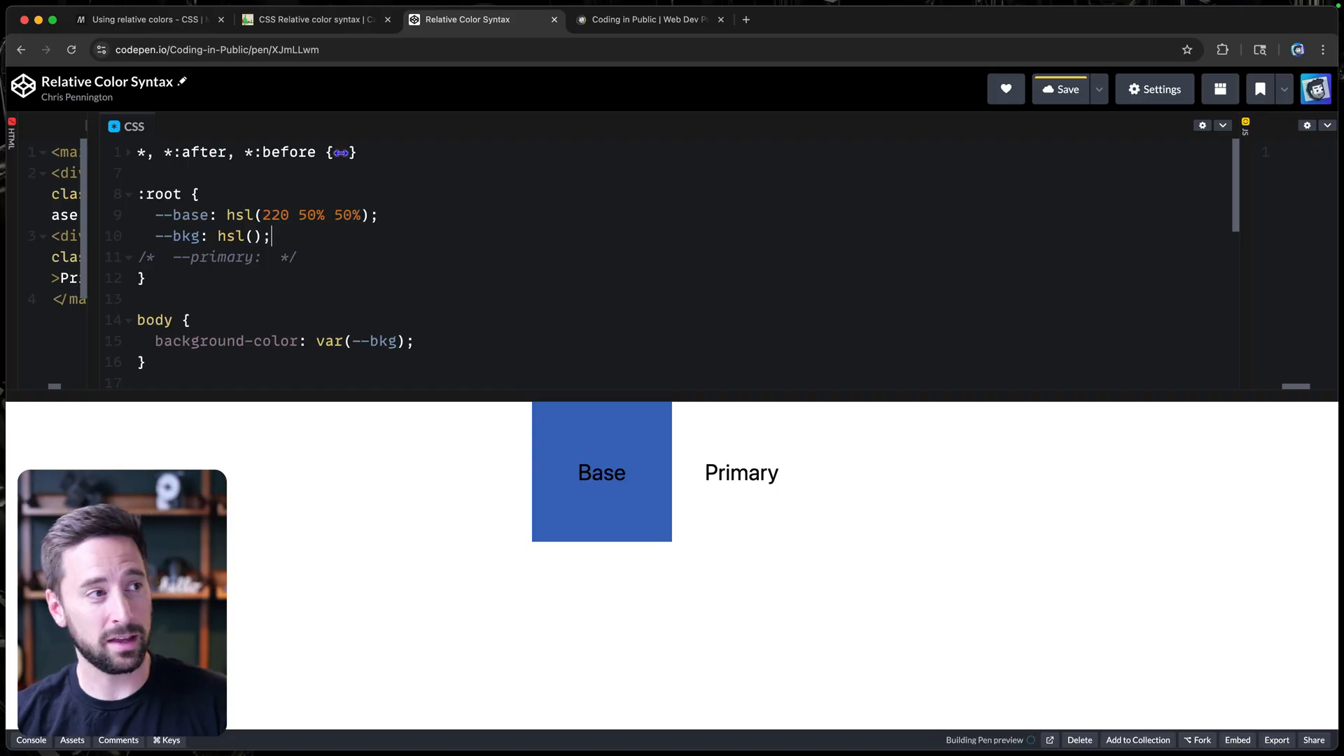
pyautogui.write('from')
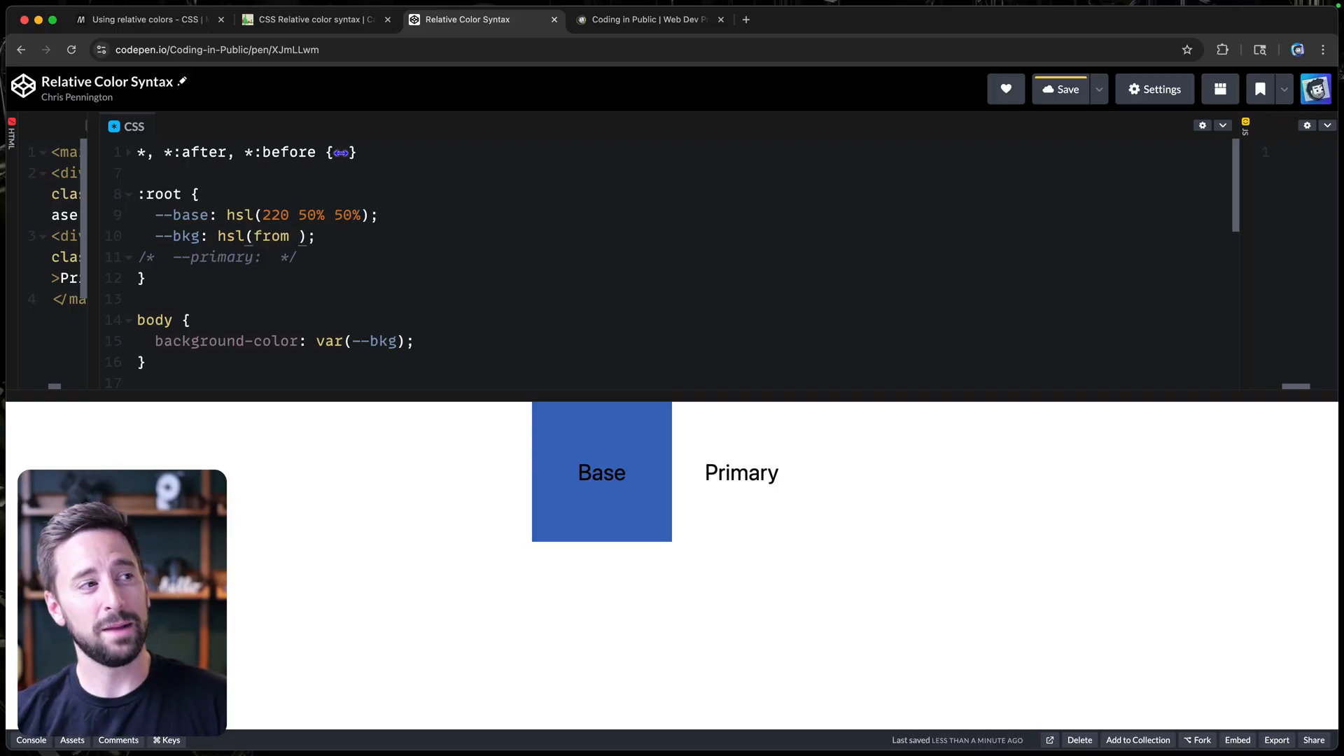
pyautogui.write('var(')
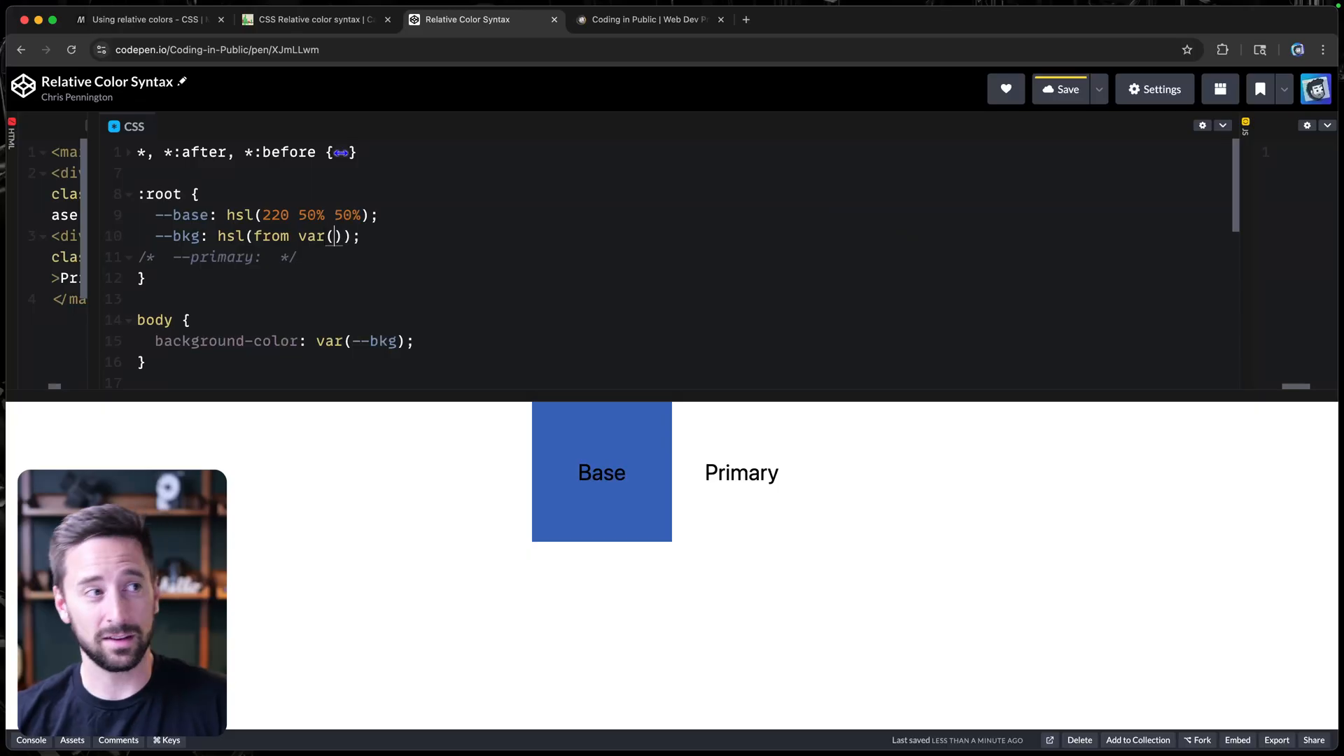
pyautogui.write('--b')
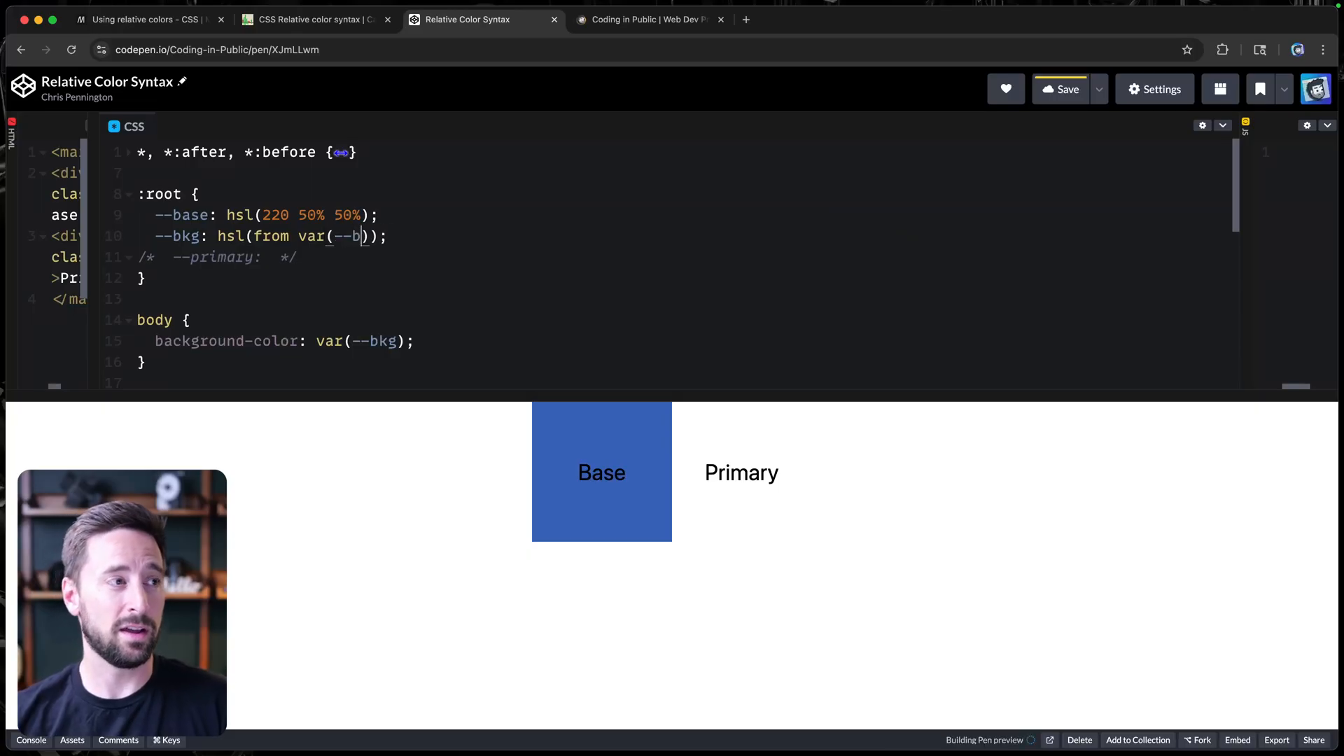
pyautogui.write('ase')
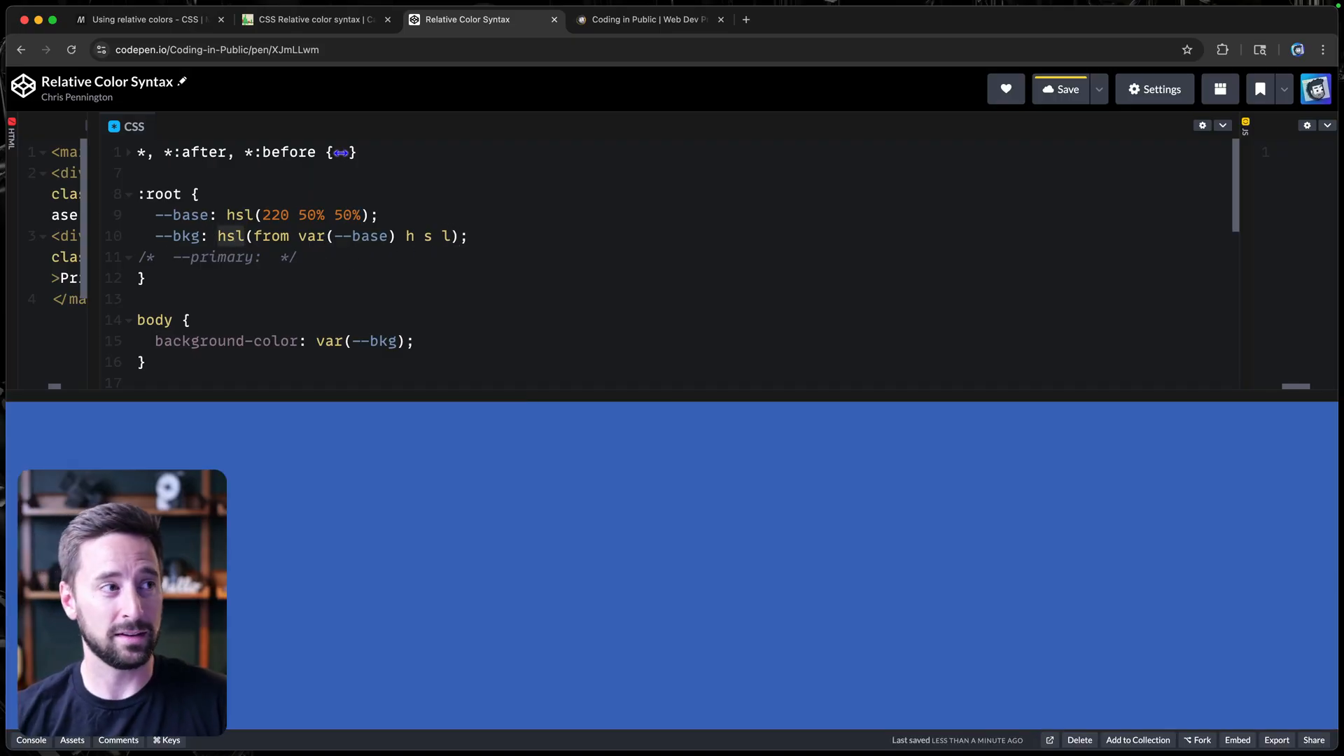
pyautogui.write('oklch')
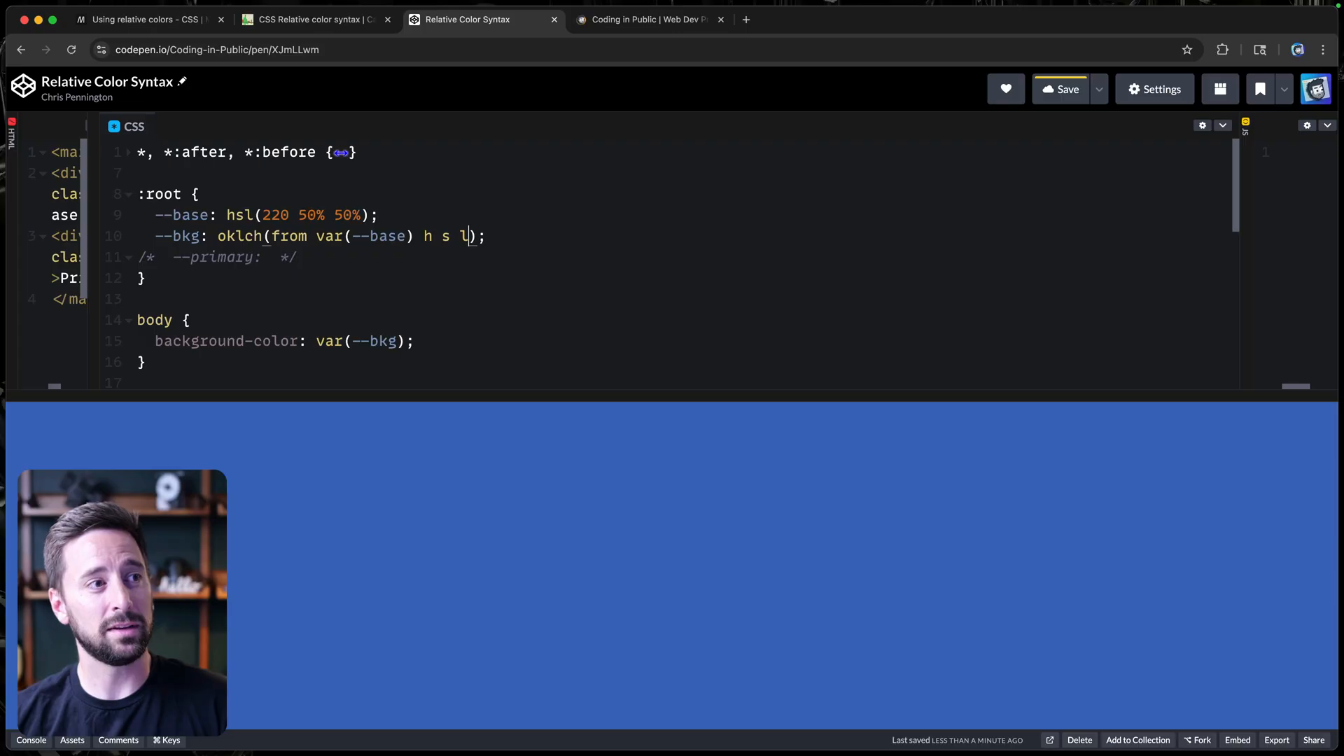
pyautogui.write('l c h')
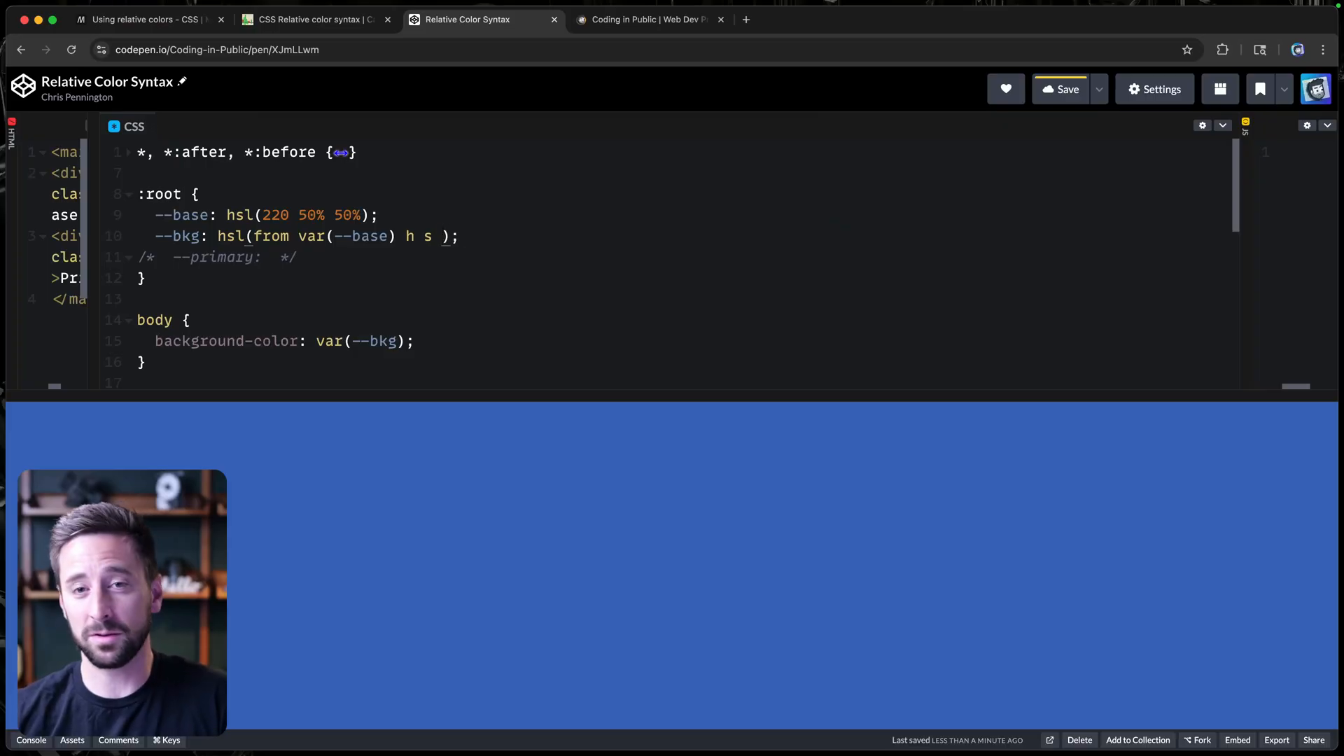
# Set the --bkg lightness to calc(l + 35) after first trying a fixed 80.
pyautogui.write('80%')
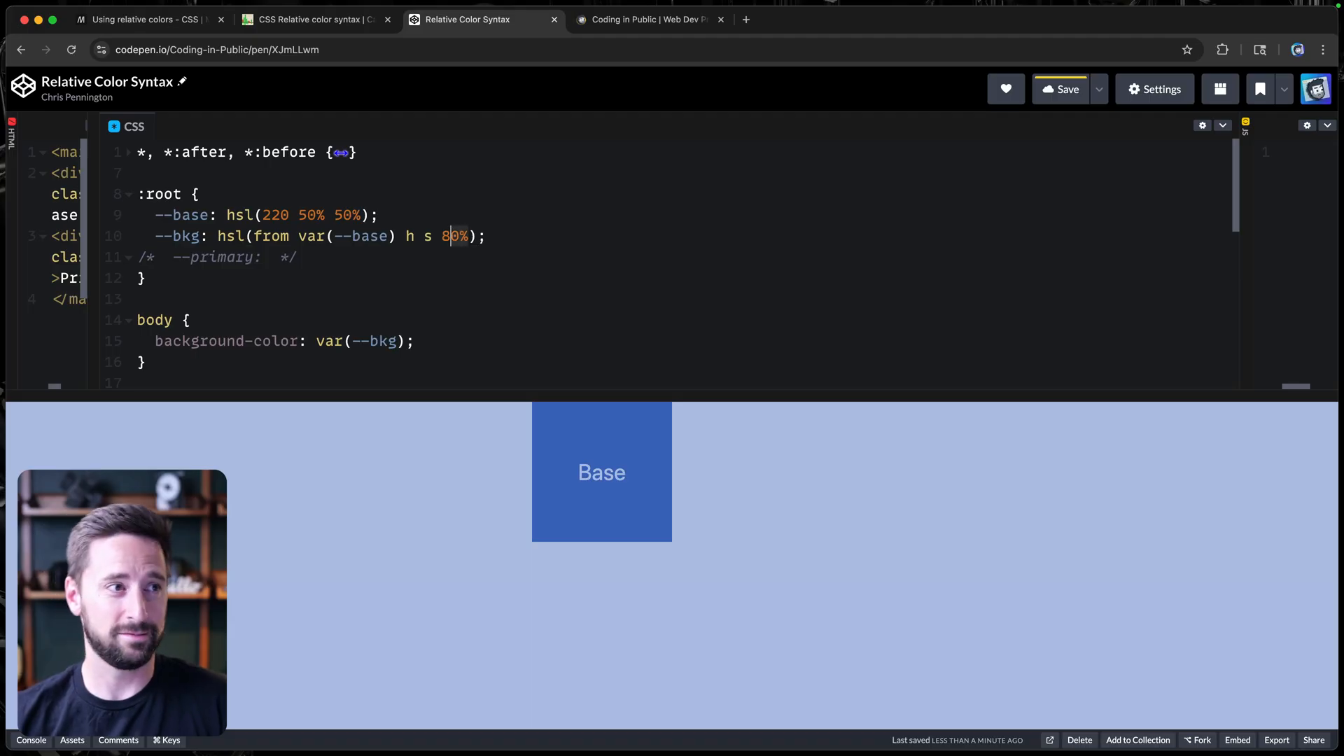
pyautogui.write('calc')
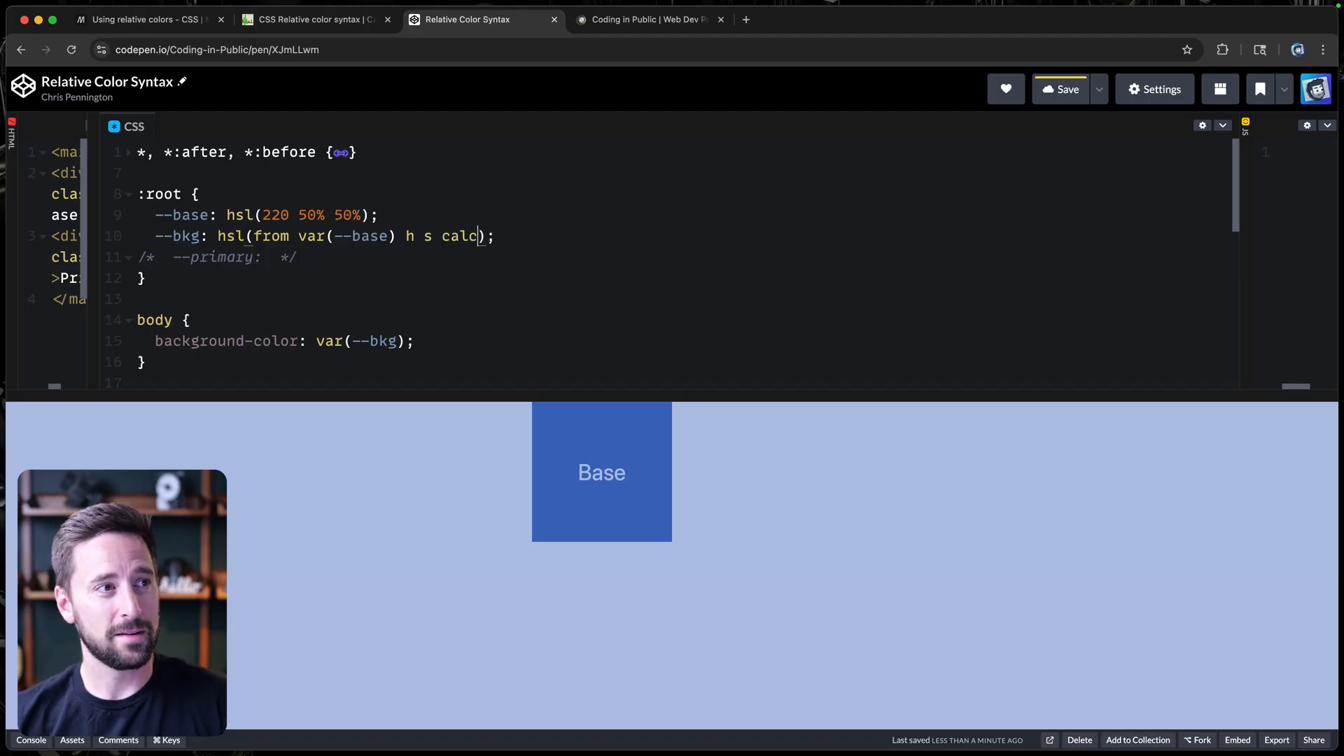
pyautogui.write('(l')
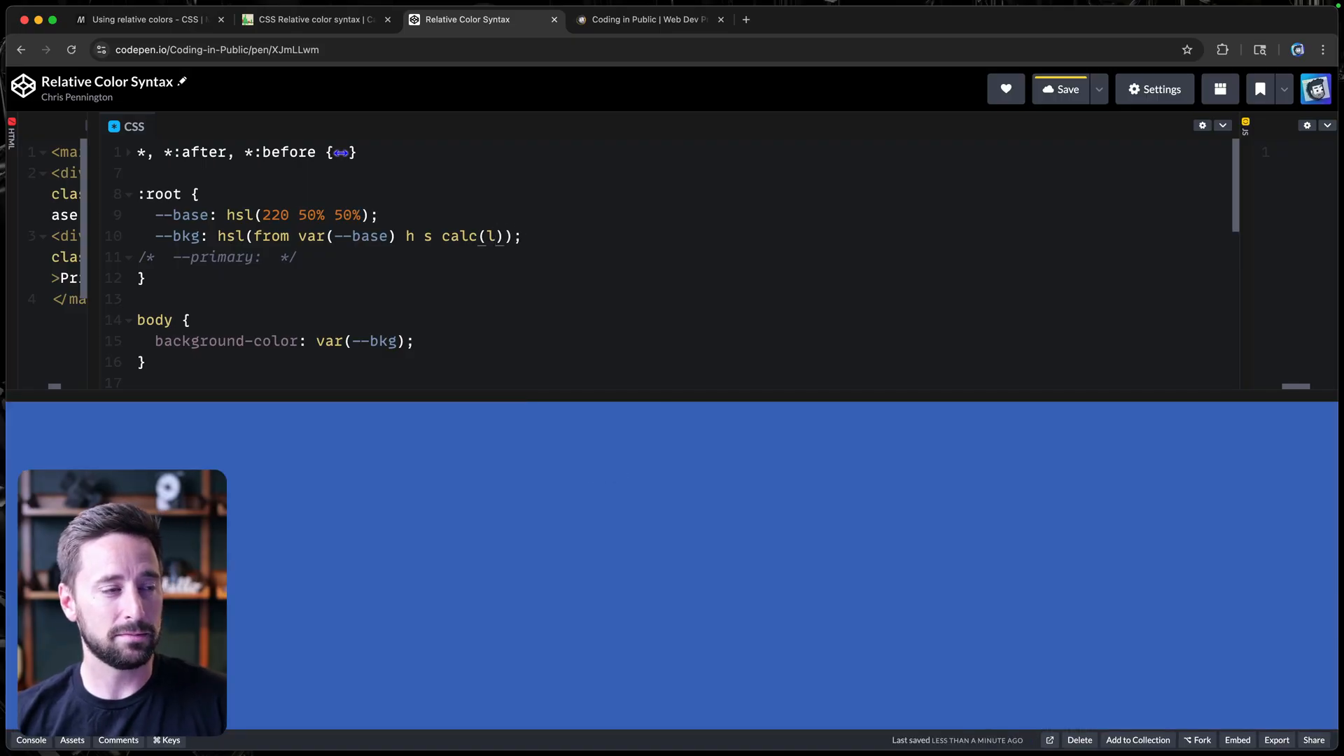
pyautogui.write('+')
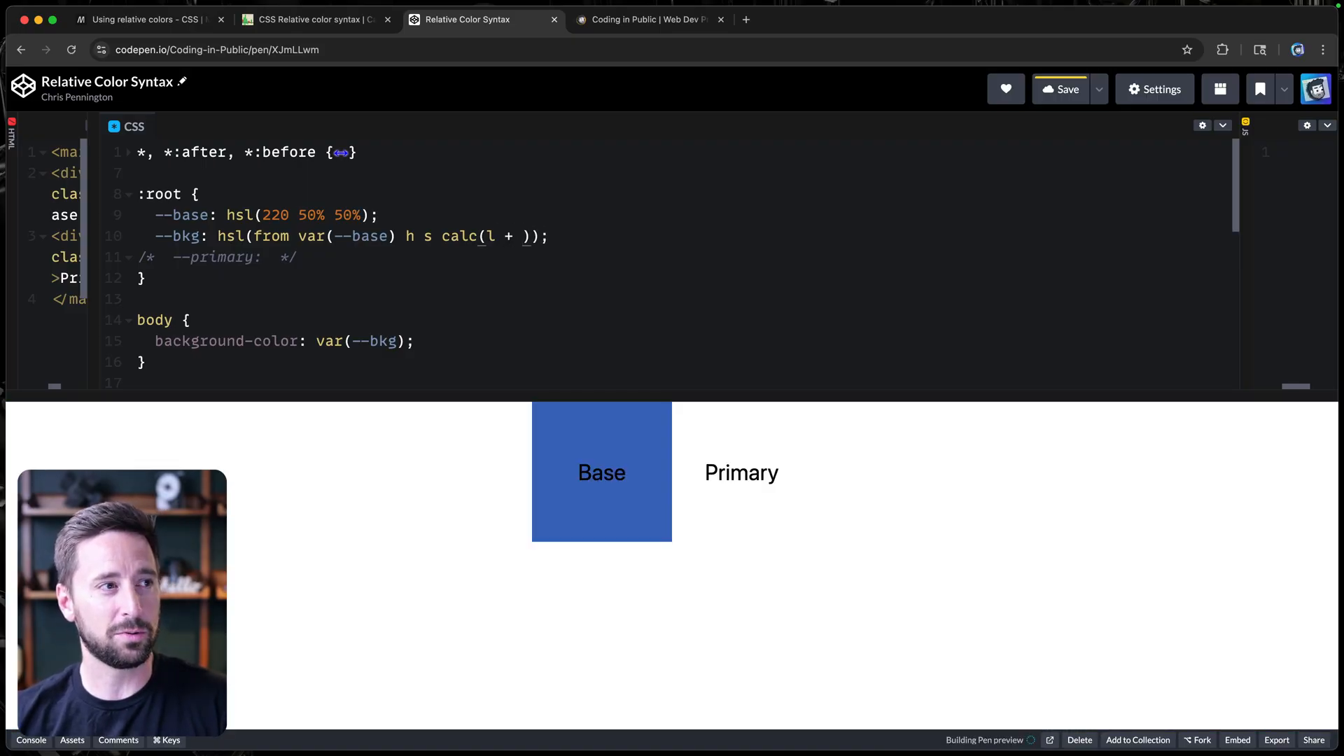
pyautogui.write('35')
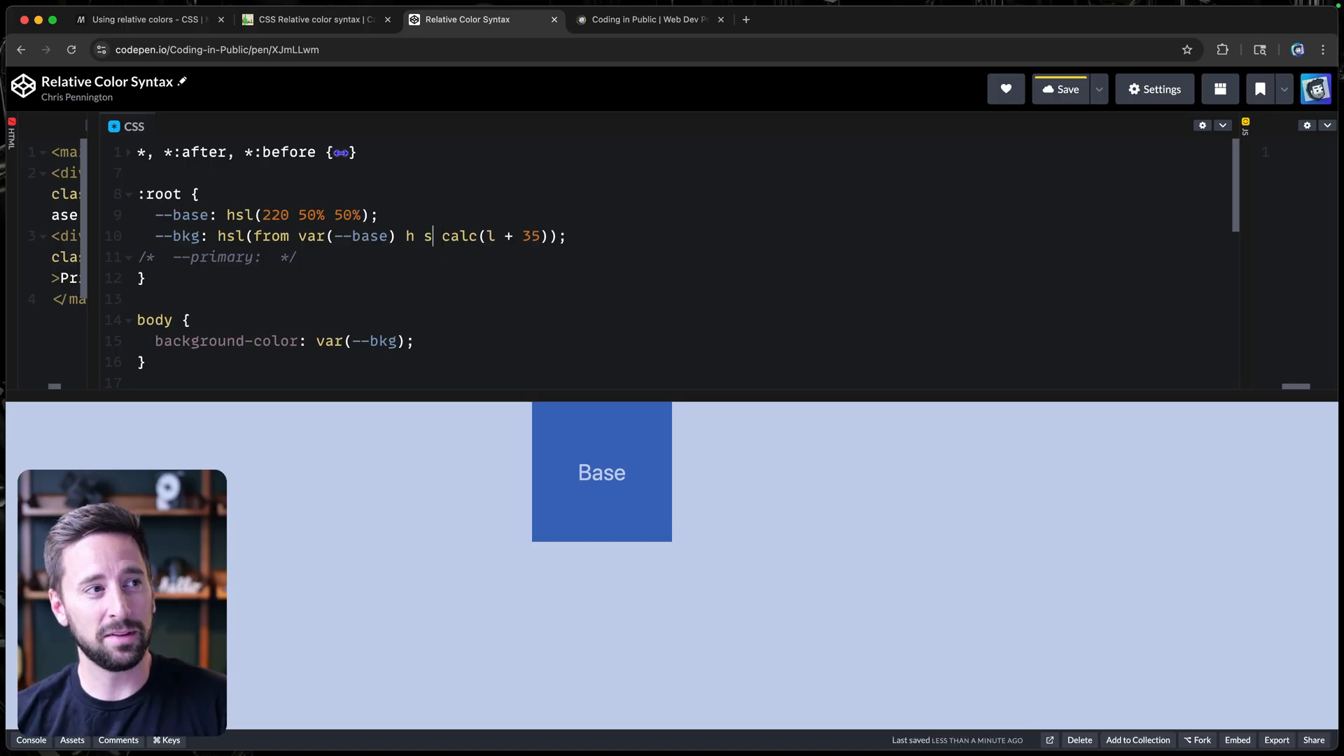
# Test a 20% saturation on --bkg, then restore the saturation to s.
pyautogui.write('20%')
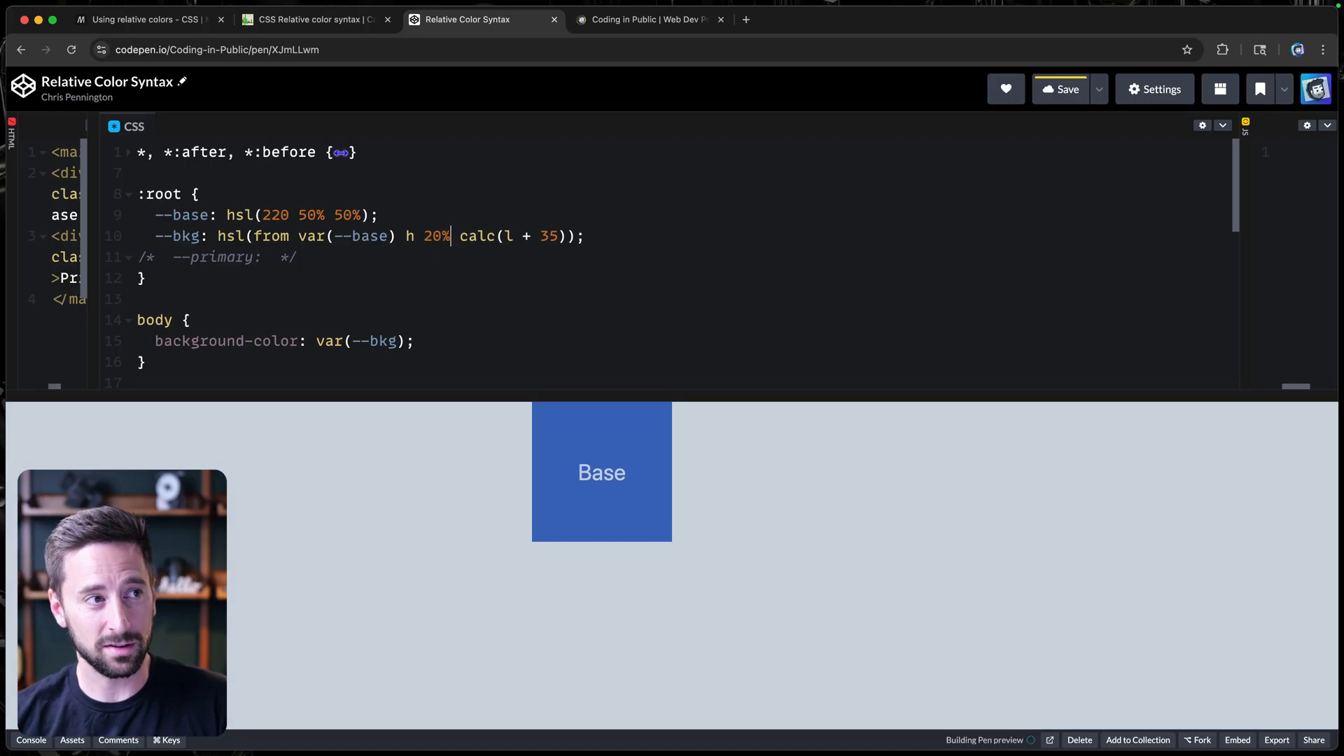
pyautogui.press('Backspace')
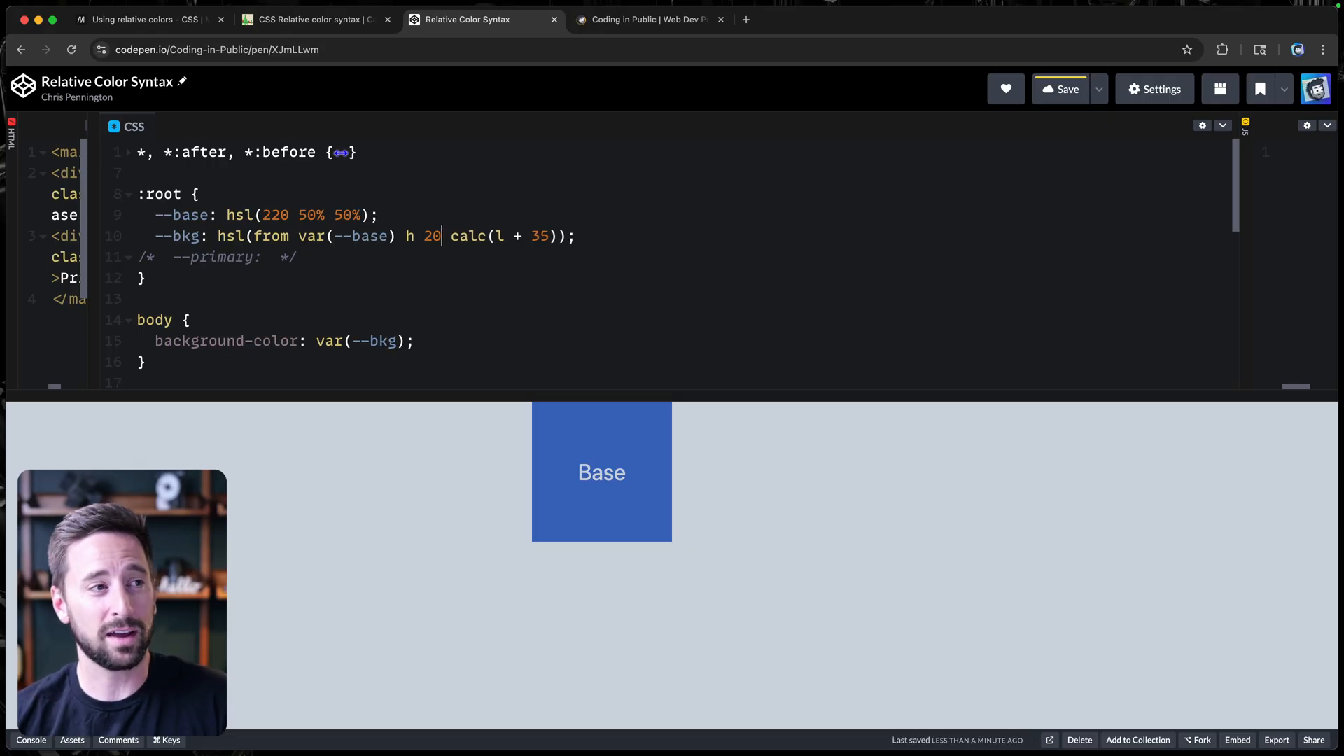
pyautogui.press('Backspace')
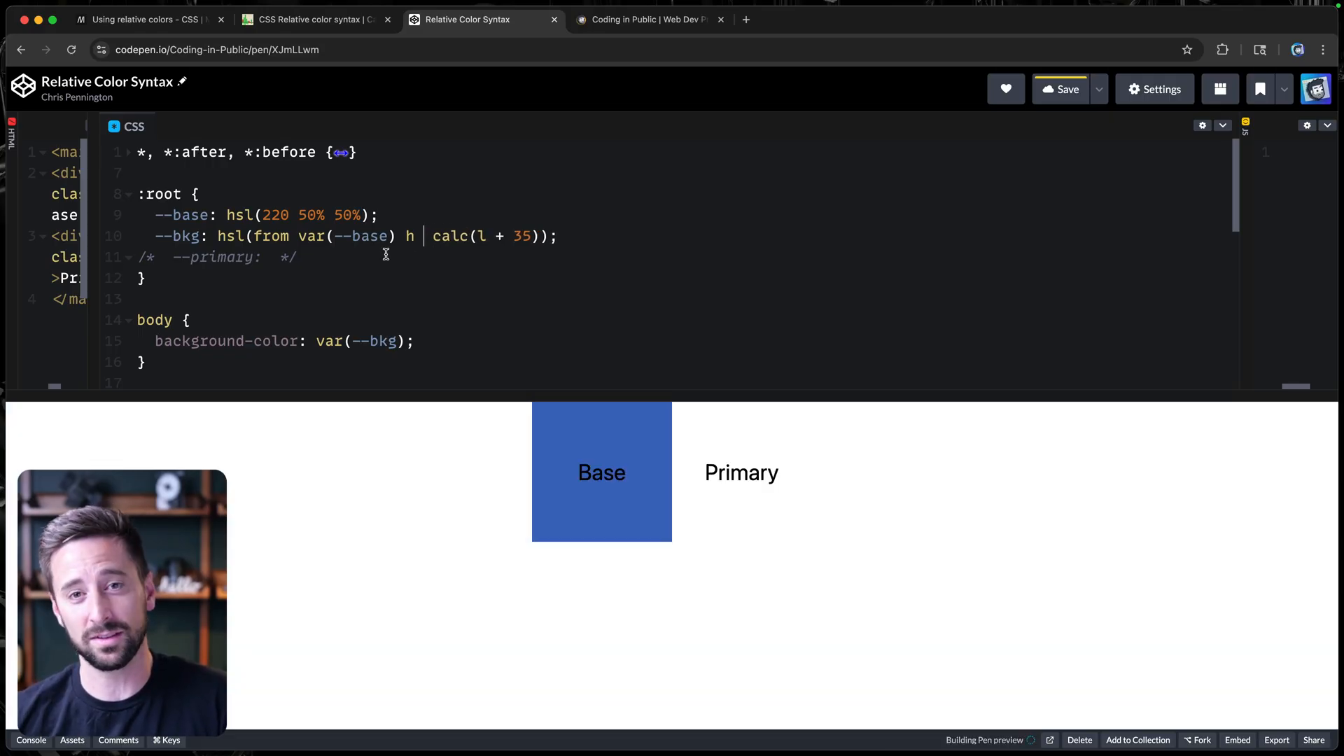
pyautogui.write('s')
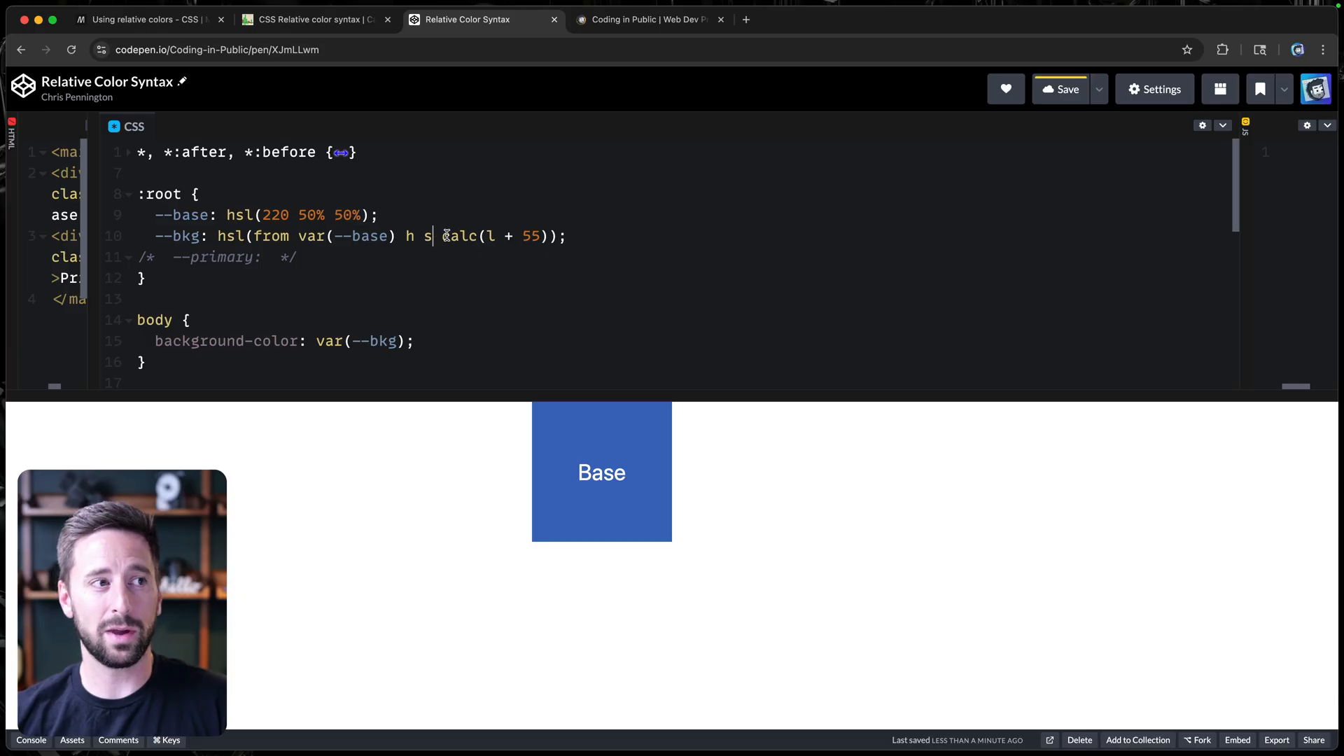
# Wrap the --bkg lightness in clamp(0, l + 55, 100) and test --base lightness at 90% and 20%.
pyautogui.write('clamp')
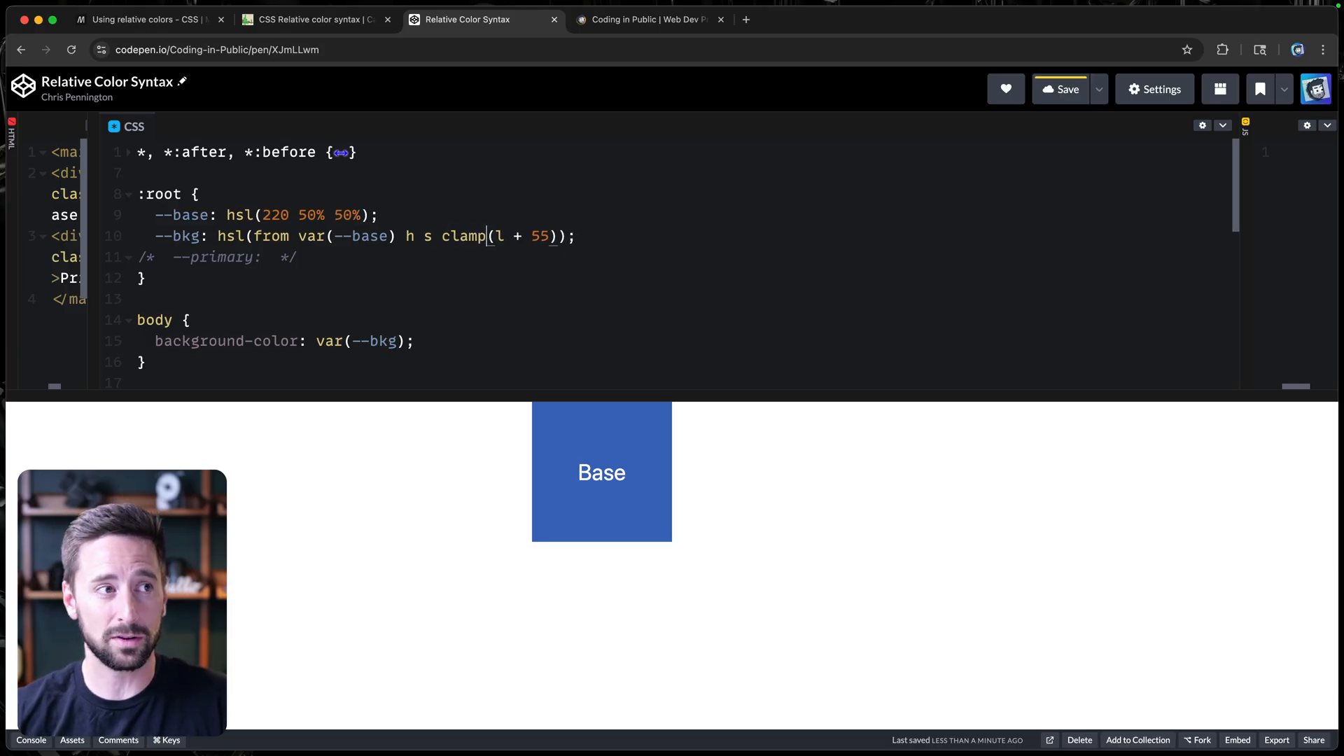
pyautogui.write('0,')
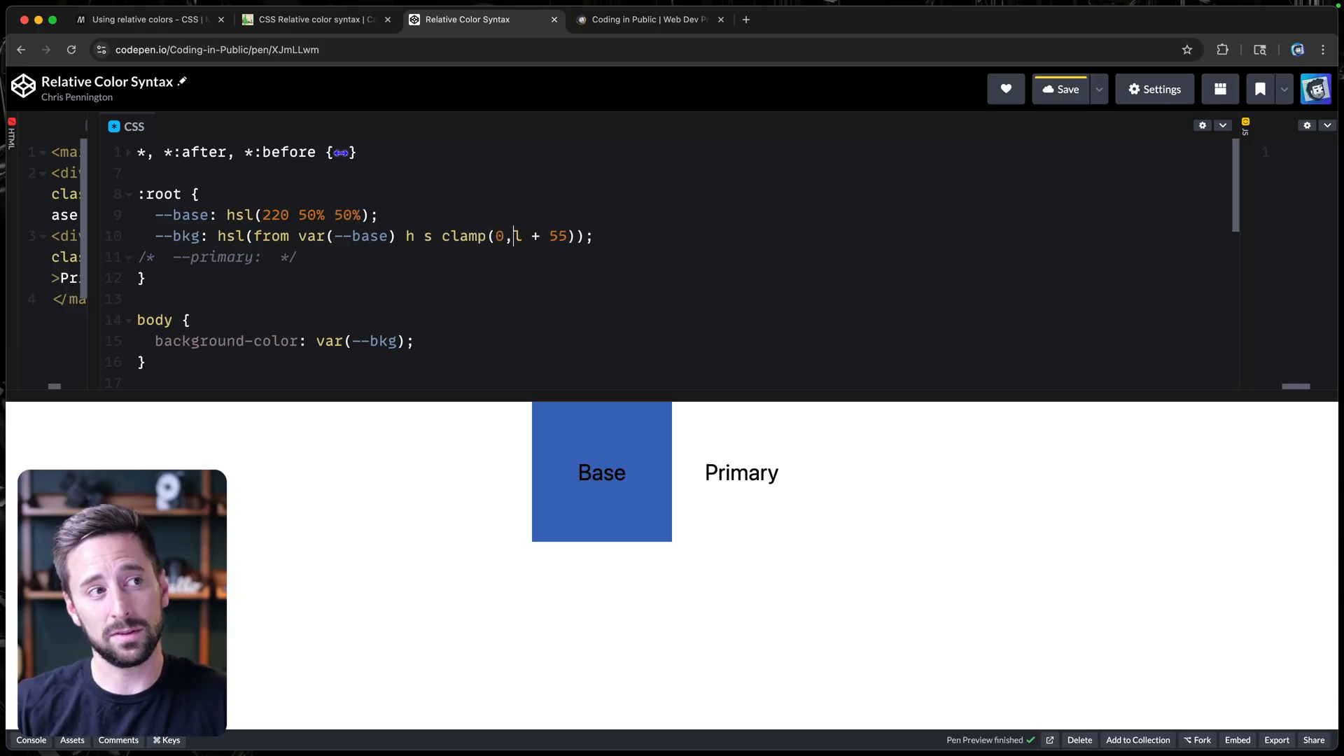
pyautogui.write(',')
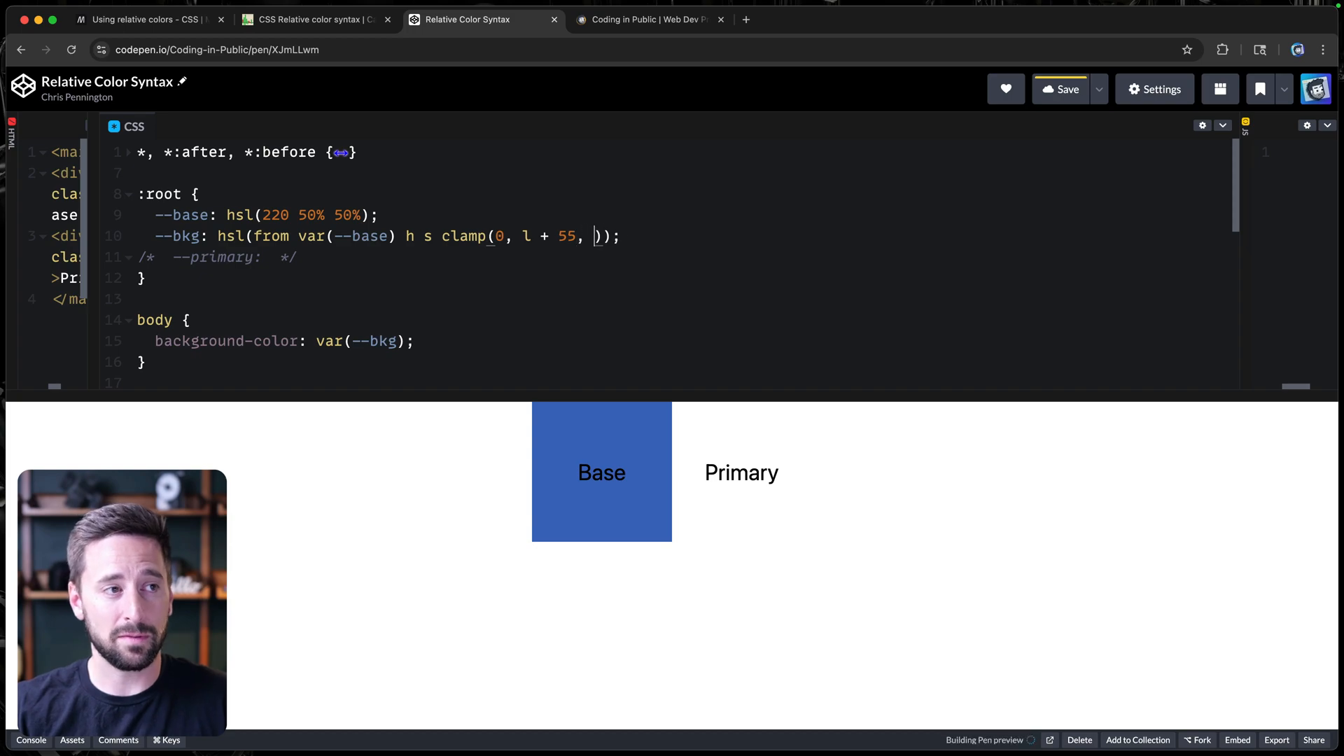
pyautogui.write('100')
pyautogui.click(393, 215)
pyautogui.write('2')
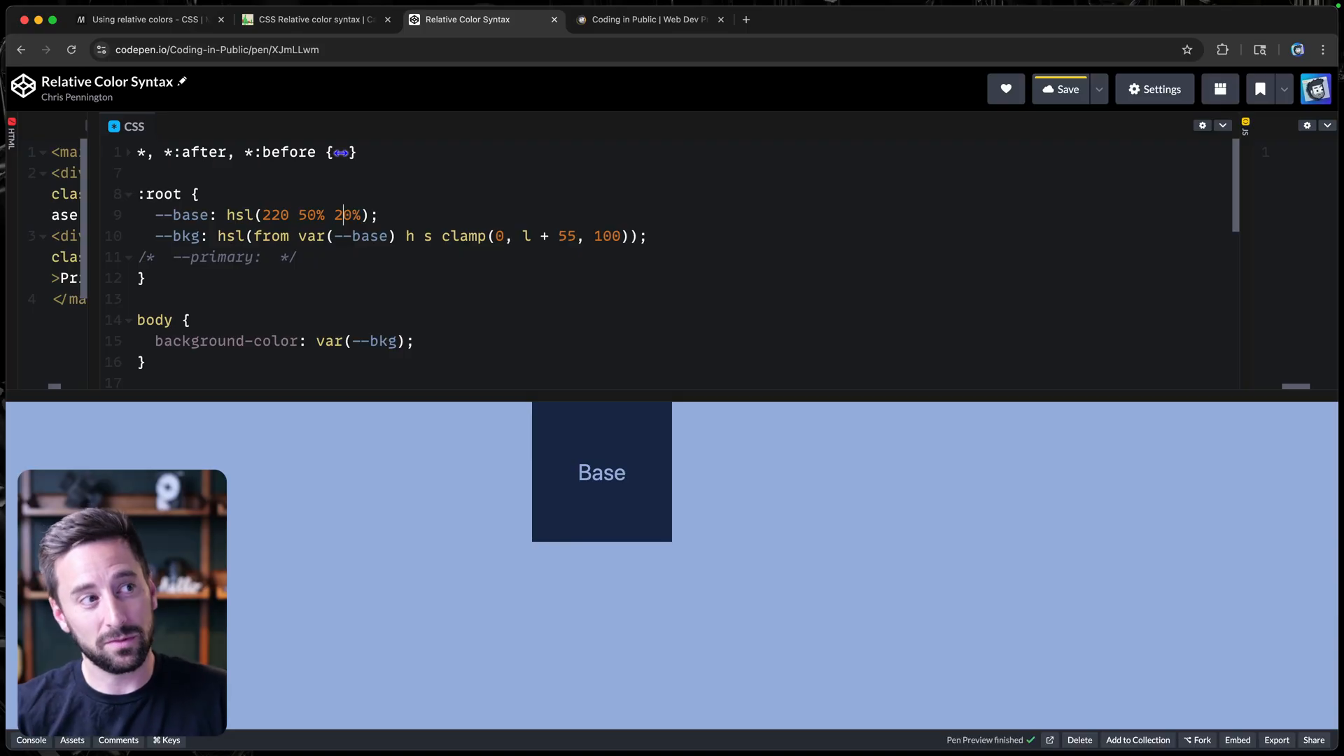
pyautogui.write('90')
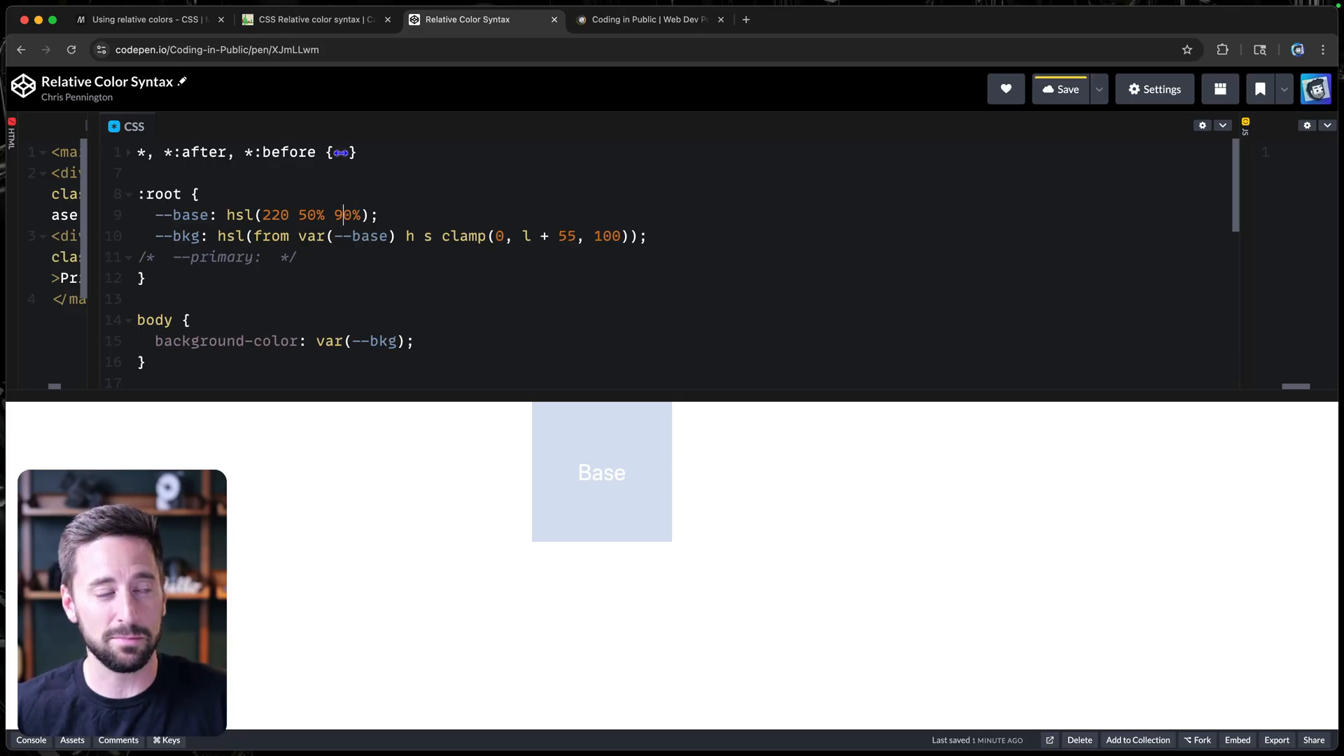
pyautogui.write('2')
pyautogui.click(394, 257)
pyautogui.write('hs')
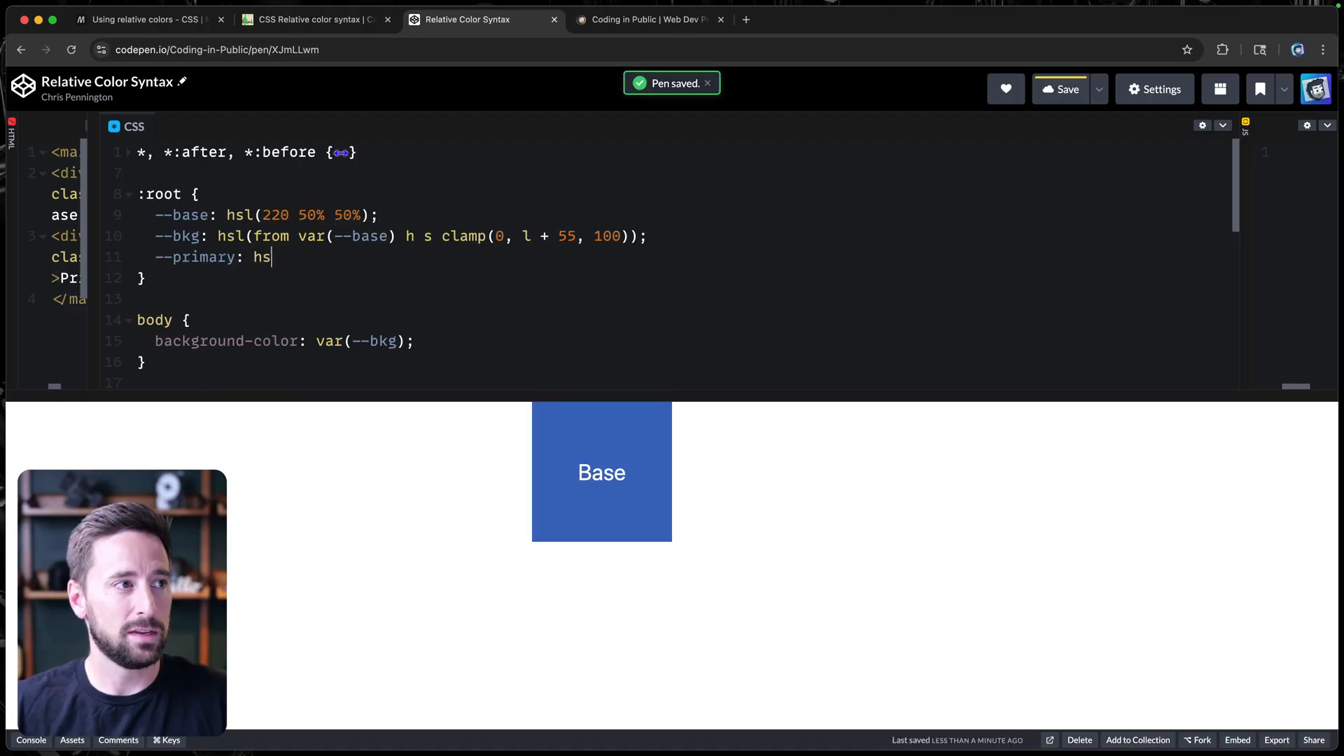
# Add --primary: hsl(from #ef123a h s l); on line 11 of the CSS.
pyautogui.write('l(from')
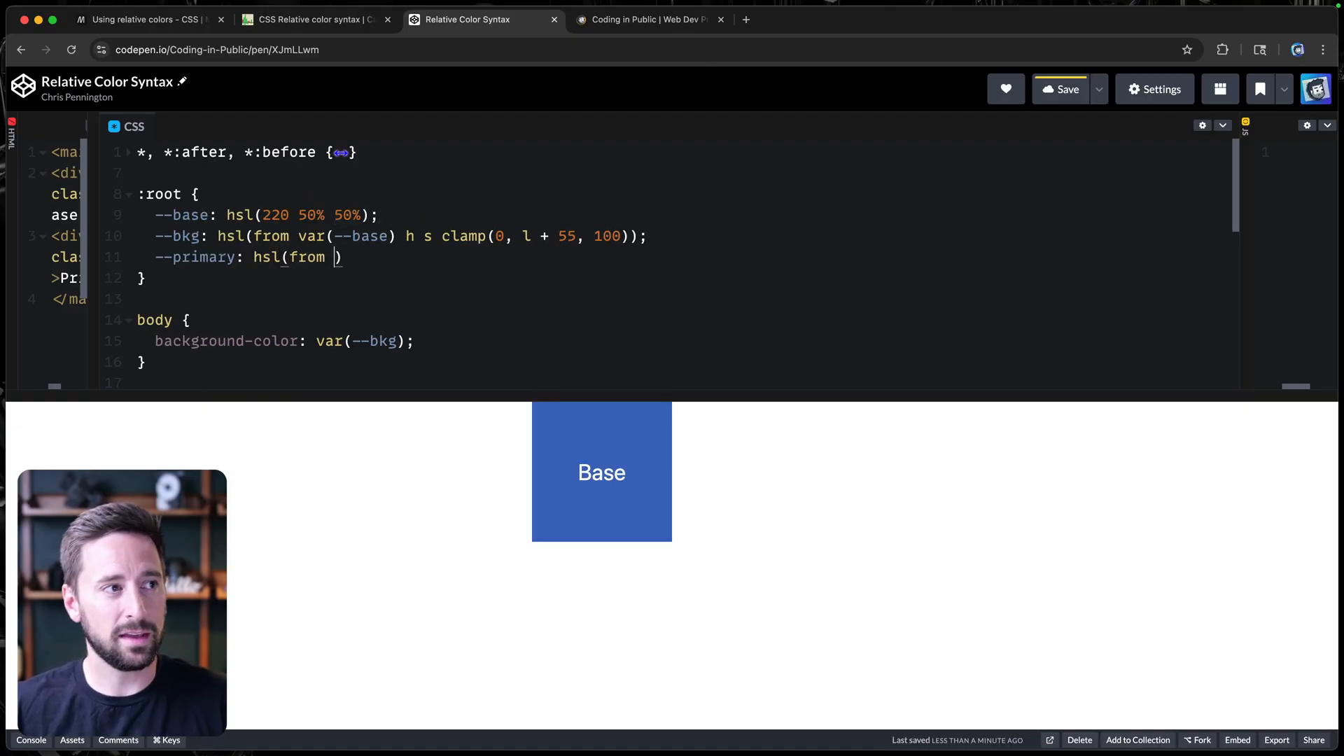
pyautogui.write('#')
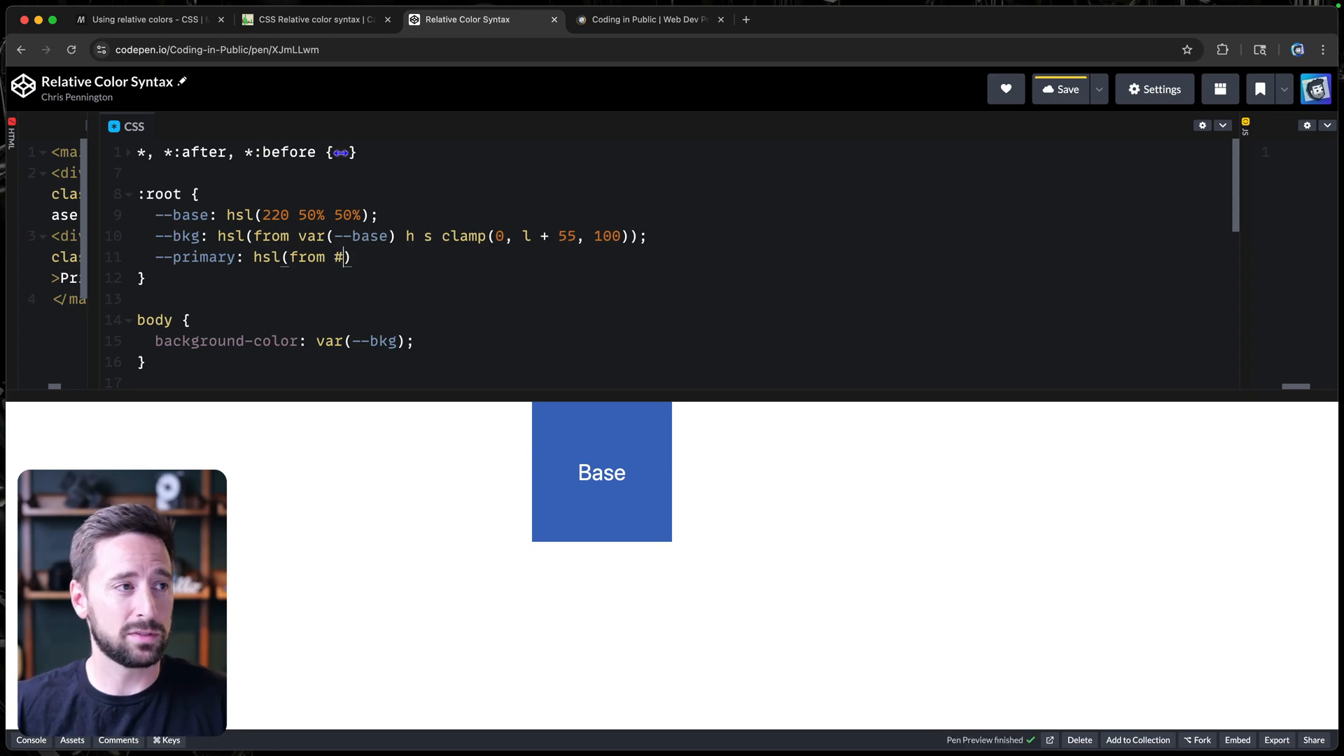
pyautogui.write('ef')
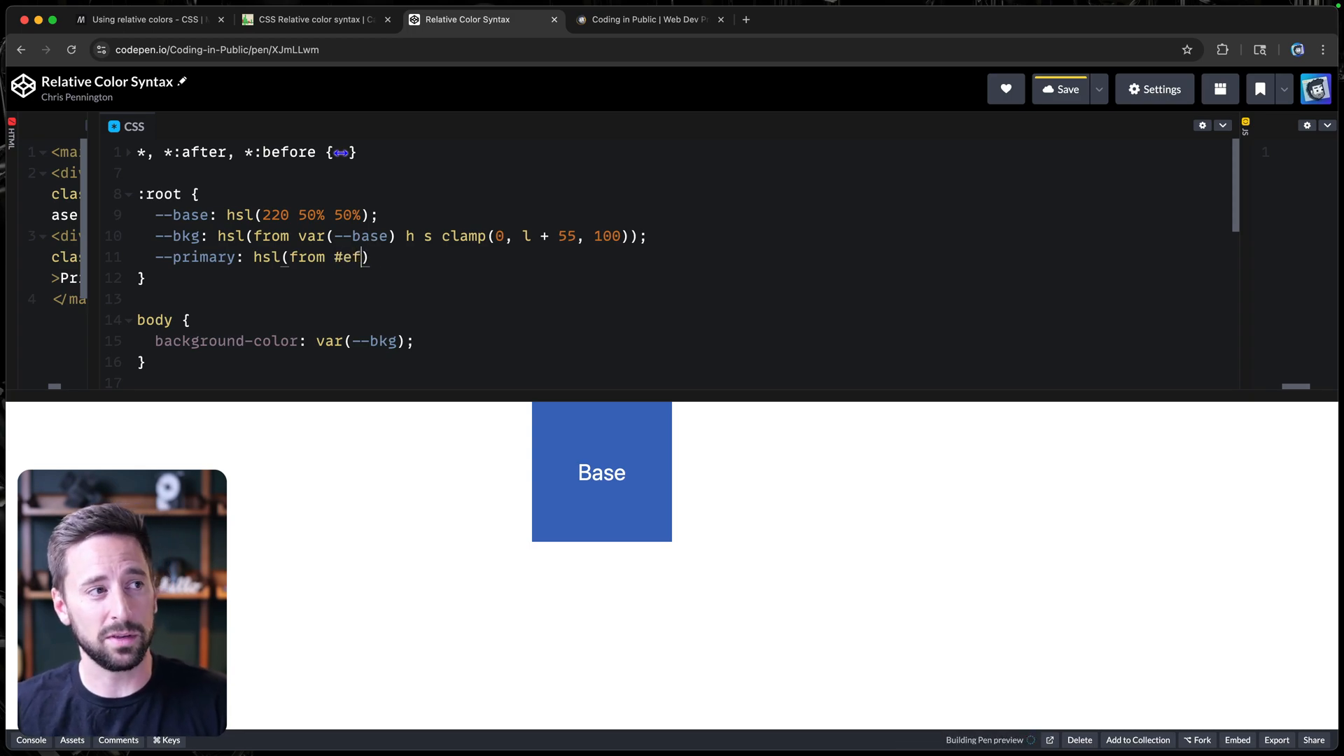
pyautogui.write('123')
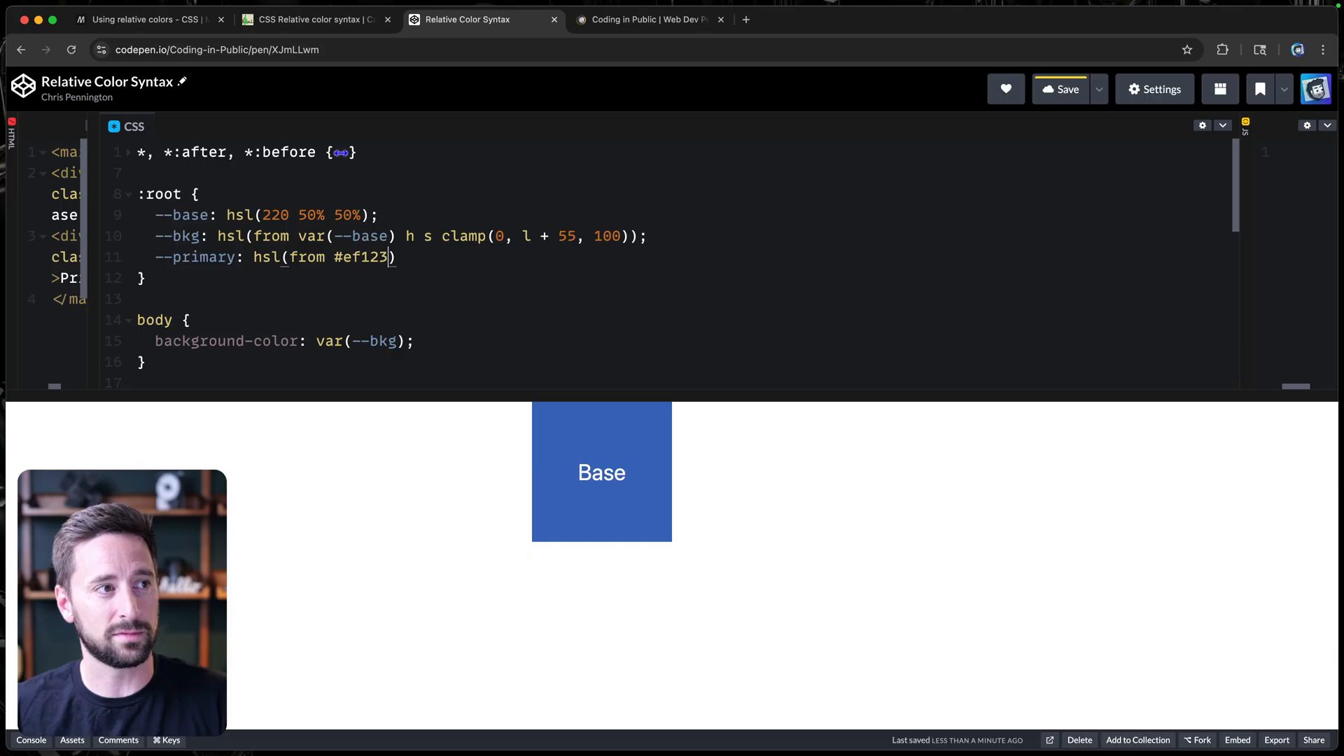
pyautogui.write('a')
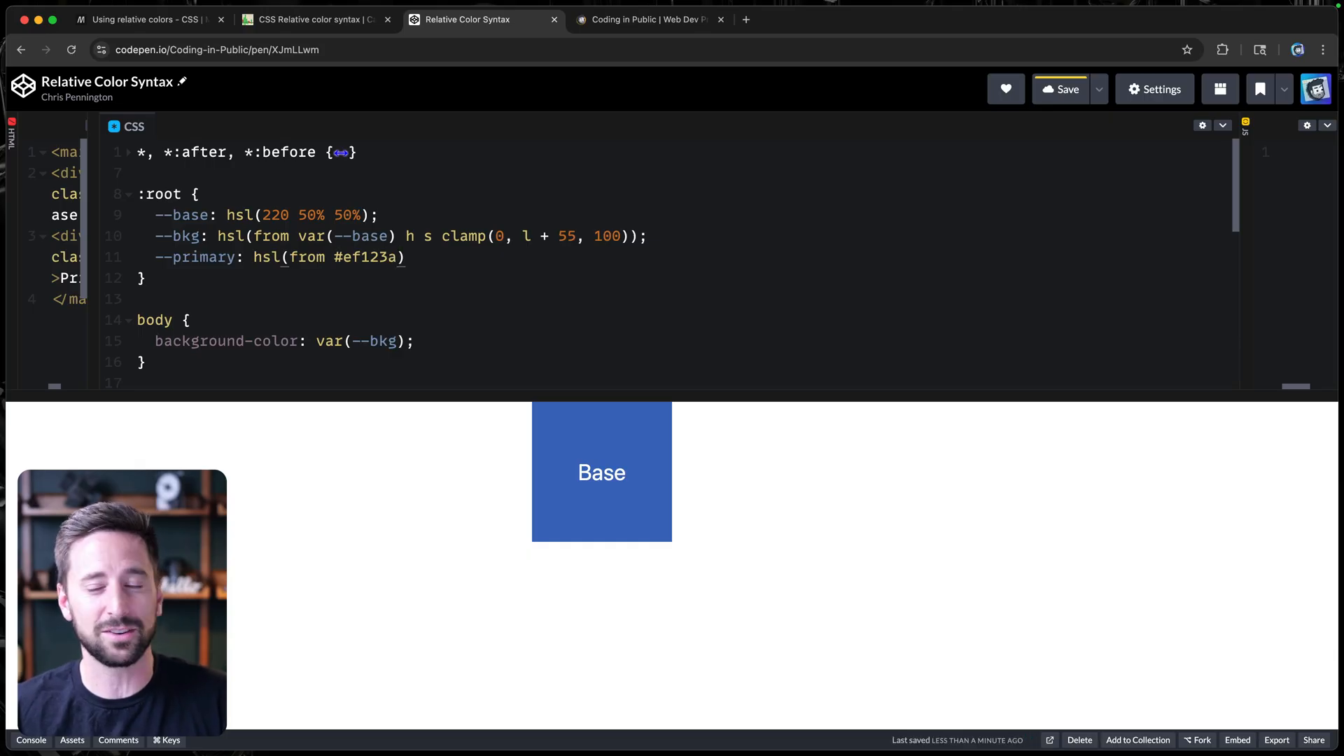
pyautogui.write('h s')
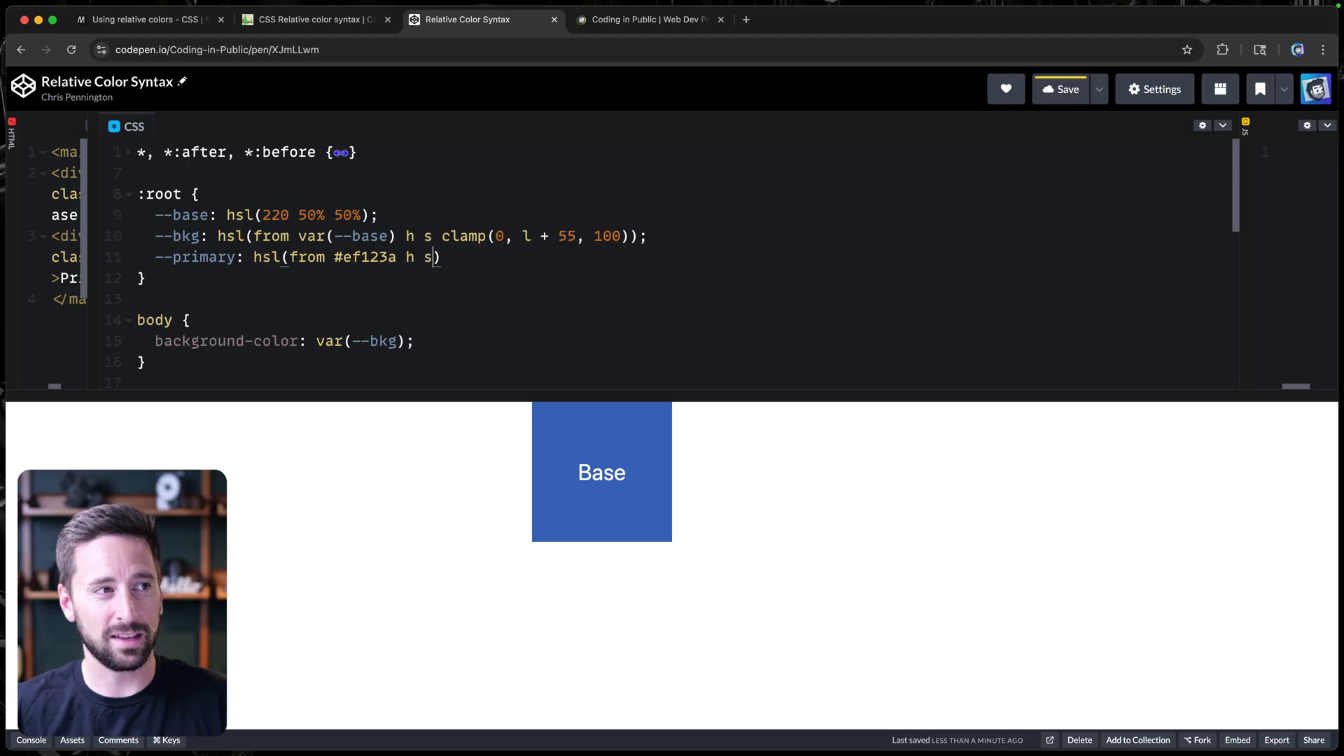
pyautogui.write('l);')
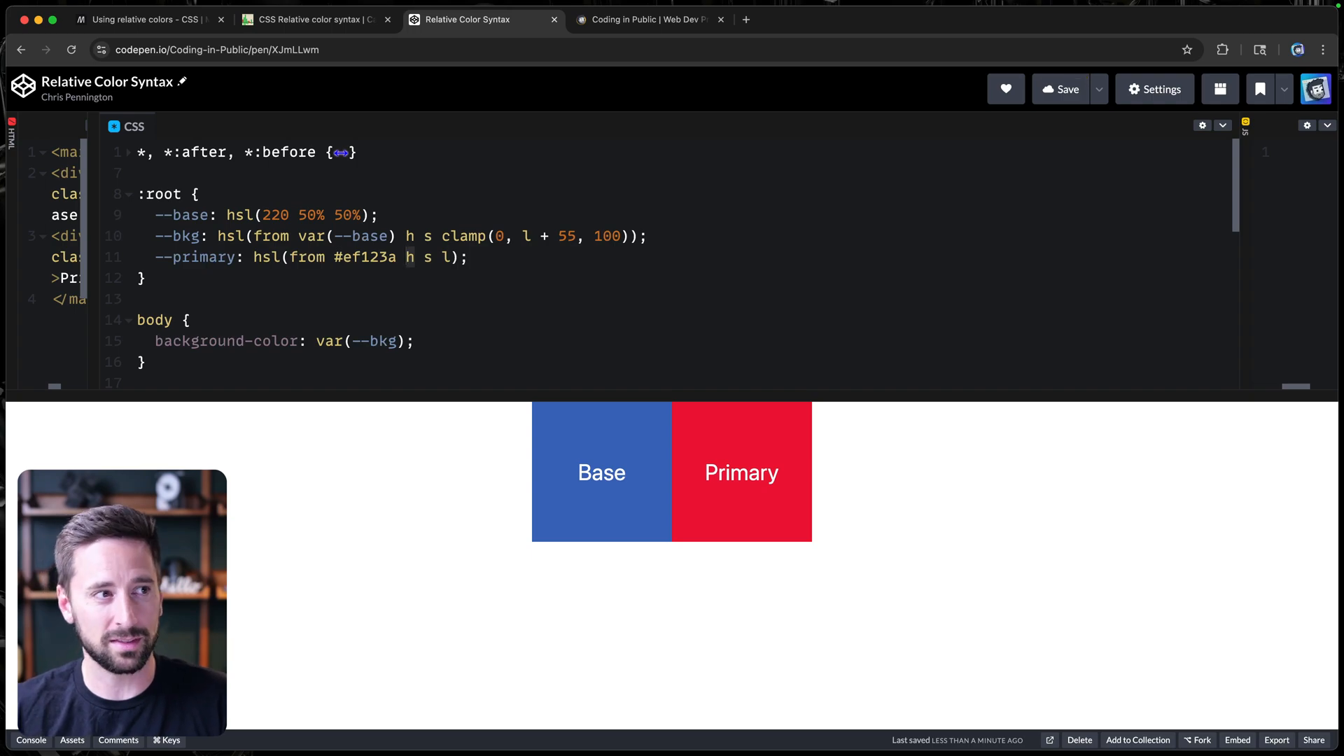
# Replace the --primary hue h with calc(h + 40).
pyautogui.write('calc()')
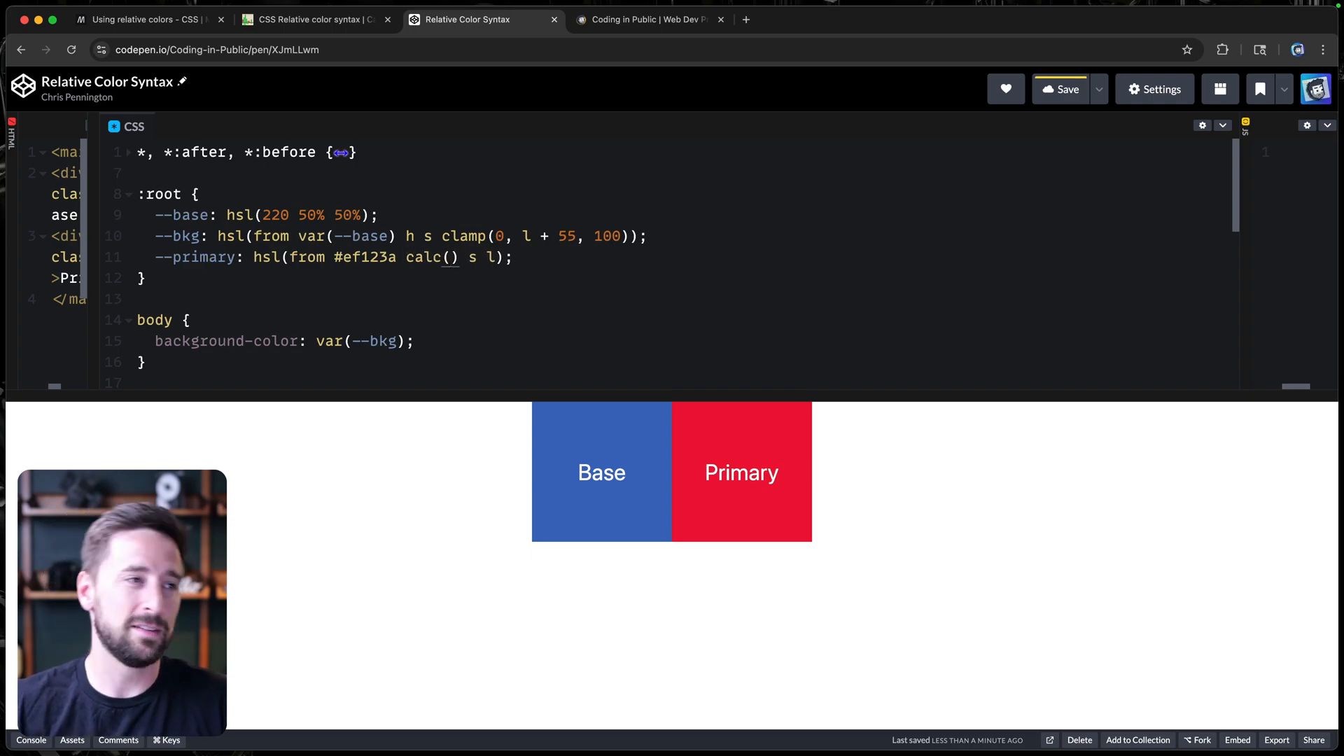
pyautogui.write('h')
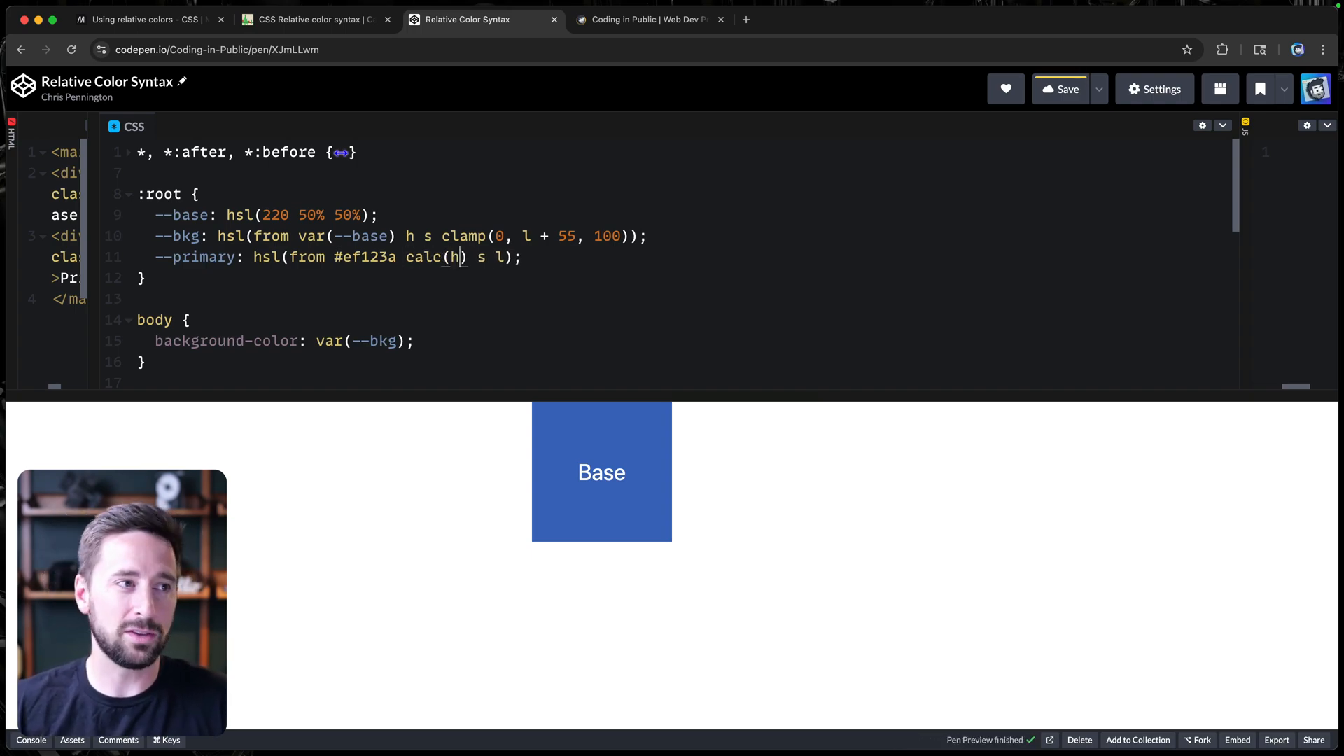
pyautogui.write('+ 40')
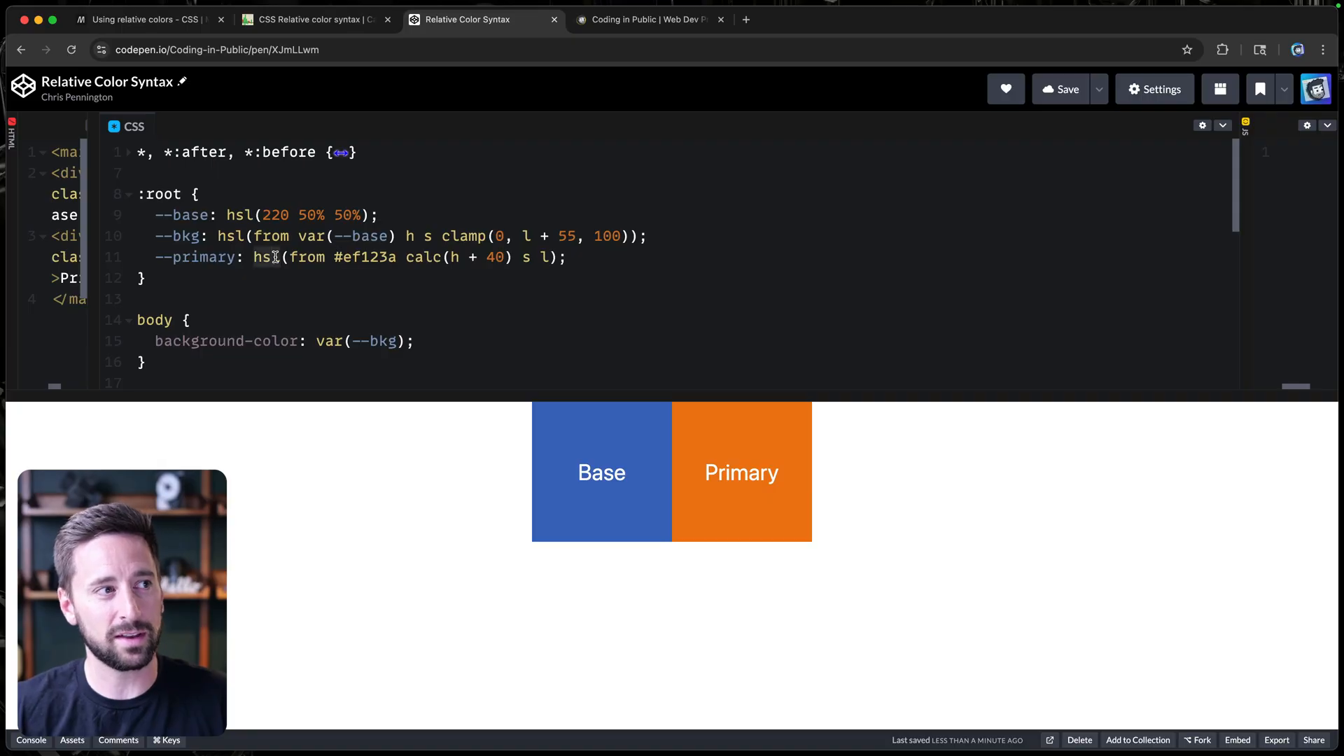
# Switch --primary to oklch(from #ef123a l c h).
pyautogui.write('oklch')
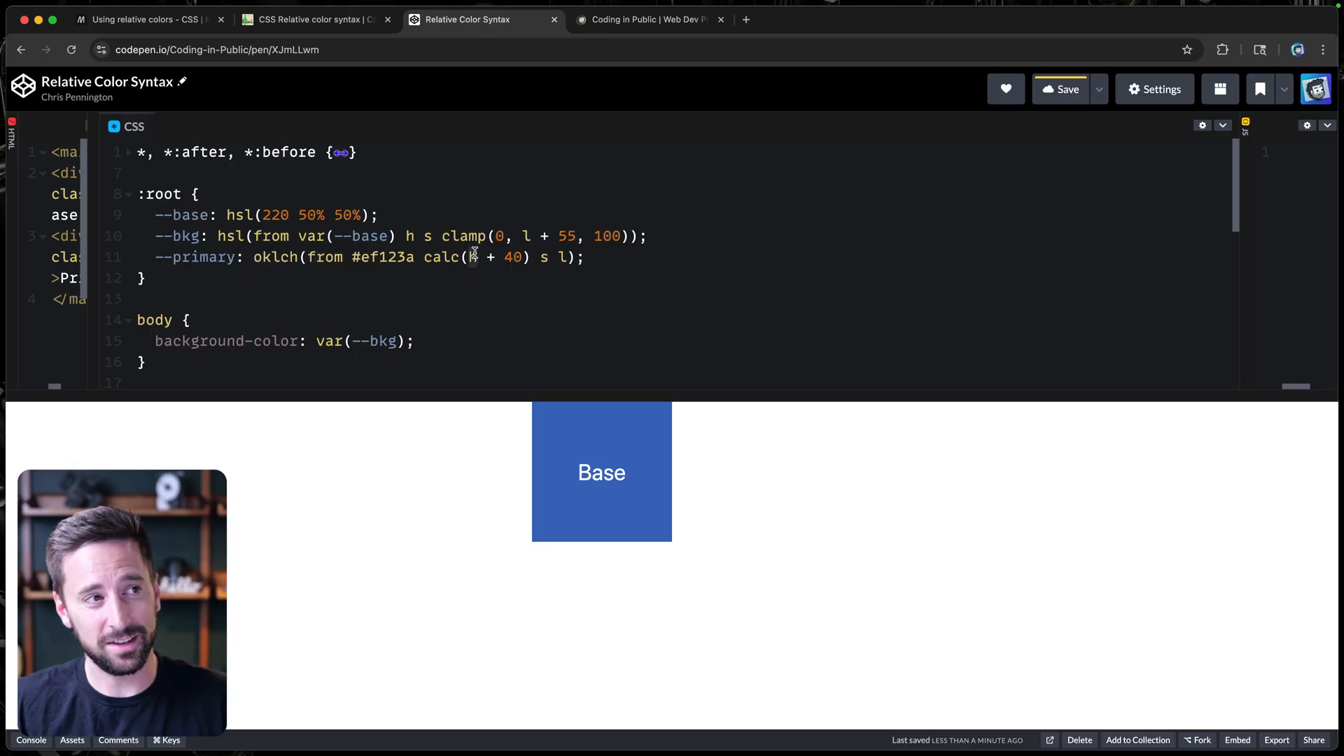
pyautogui.write('l')
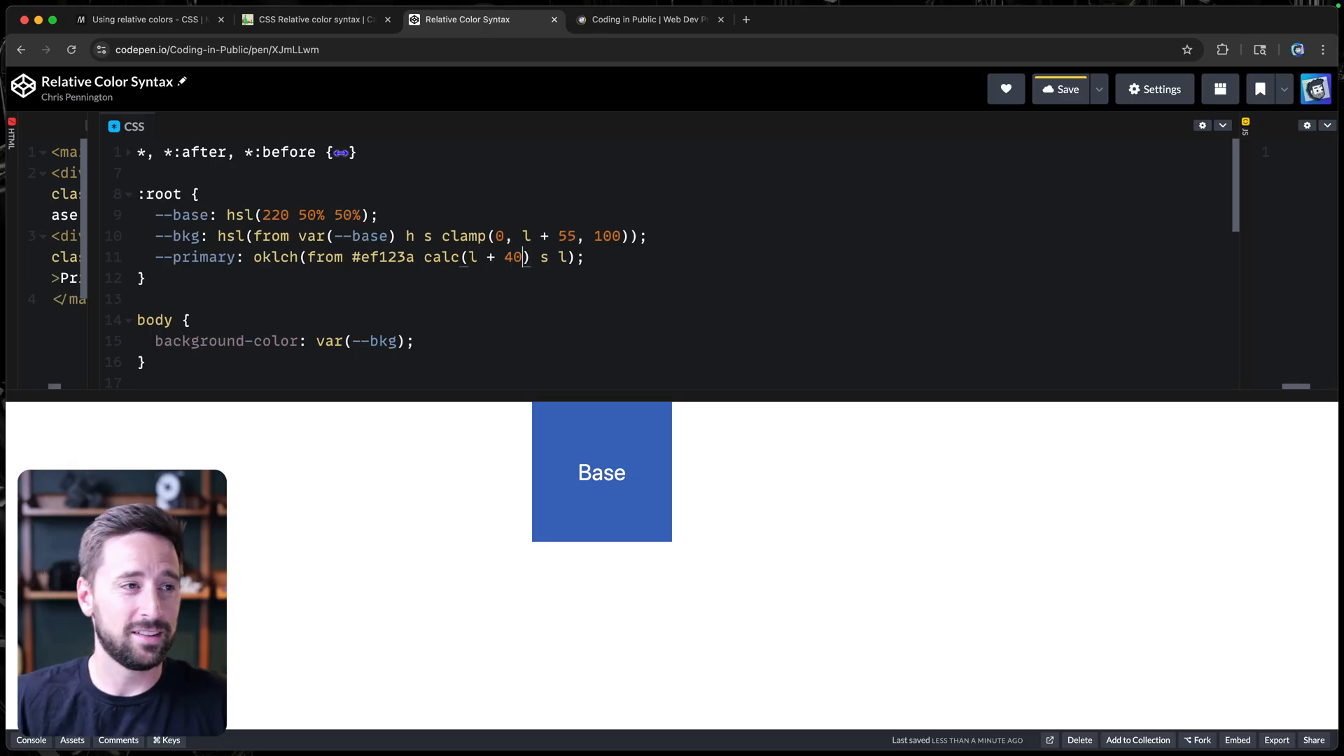
pyautogui.write('c h')
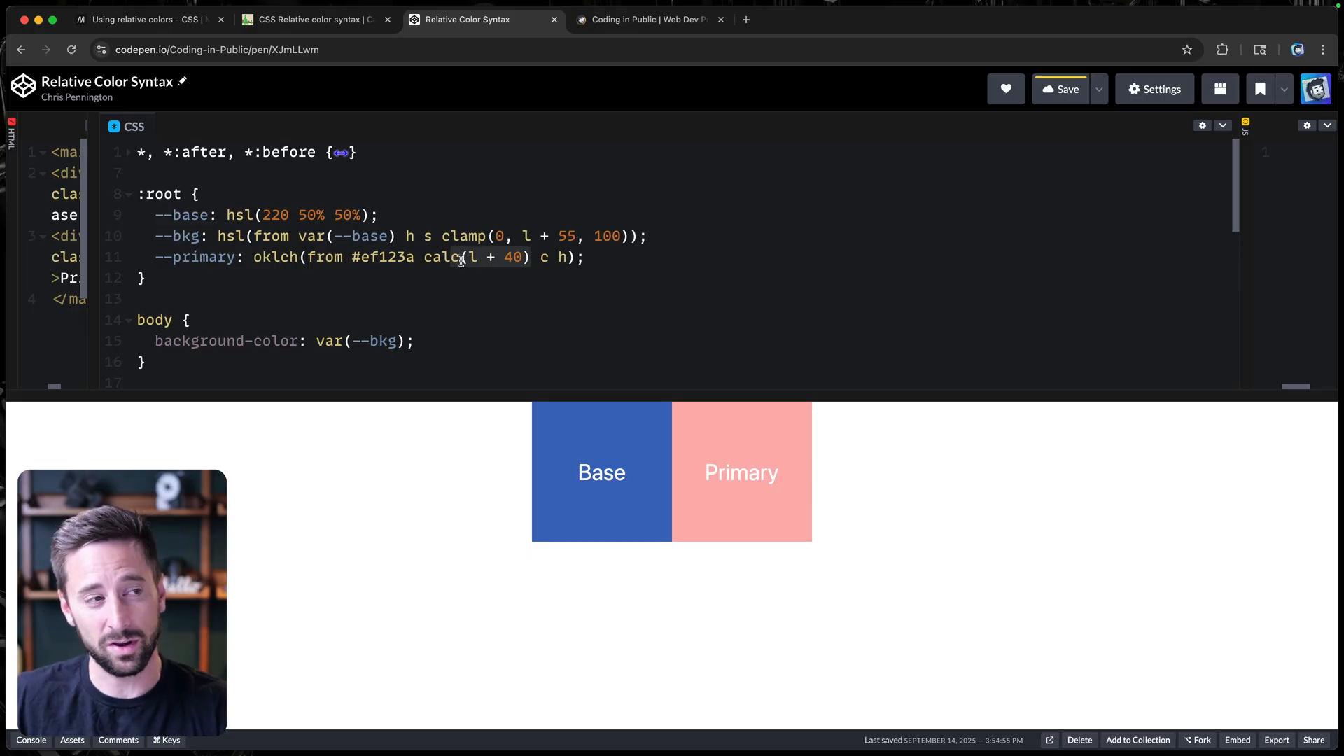
# Clamp the oklch lightness as clamp(0, l + .40, 1), then view the Can I use page.
pyautogui.write('clamp')
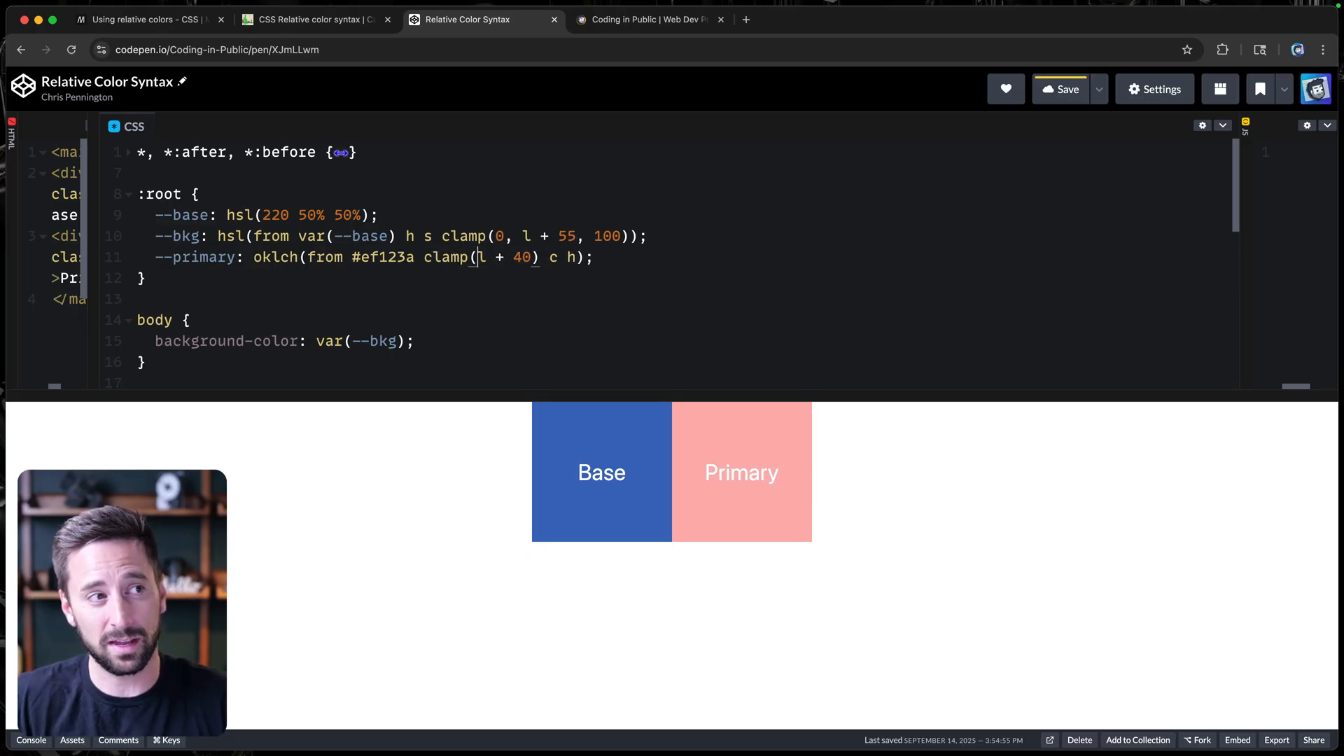
pyautogui.write('0,')
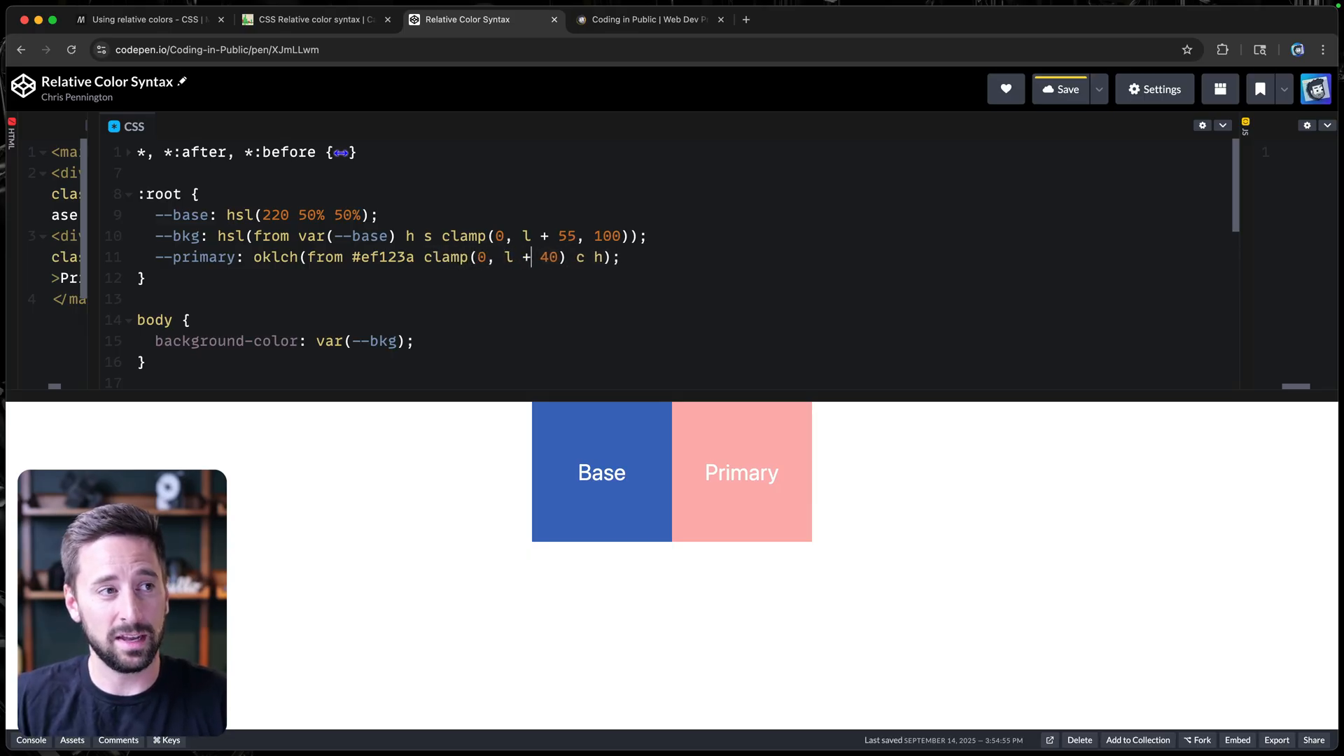
pyautogui.write('.40,')
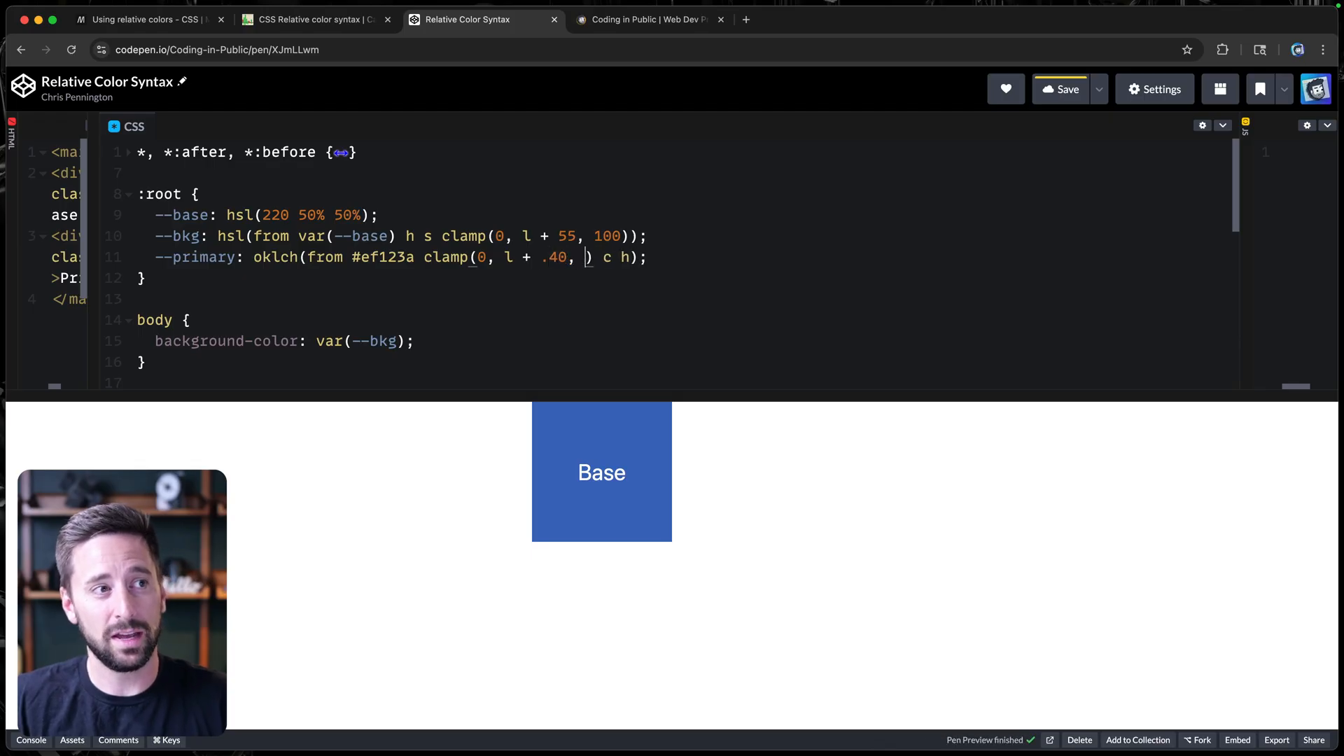
pyautogui.write('1')
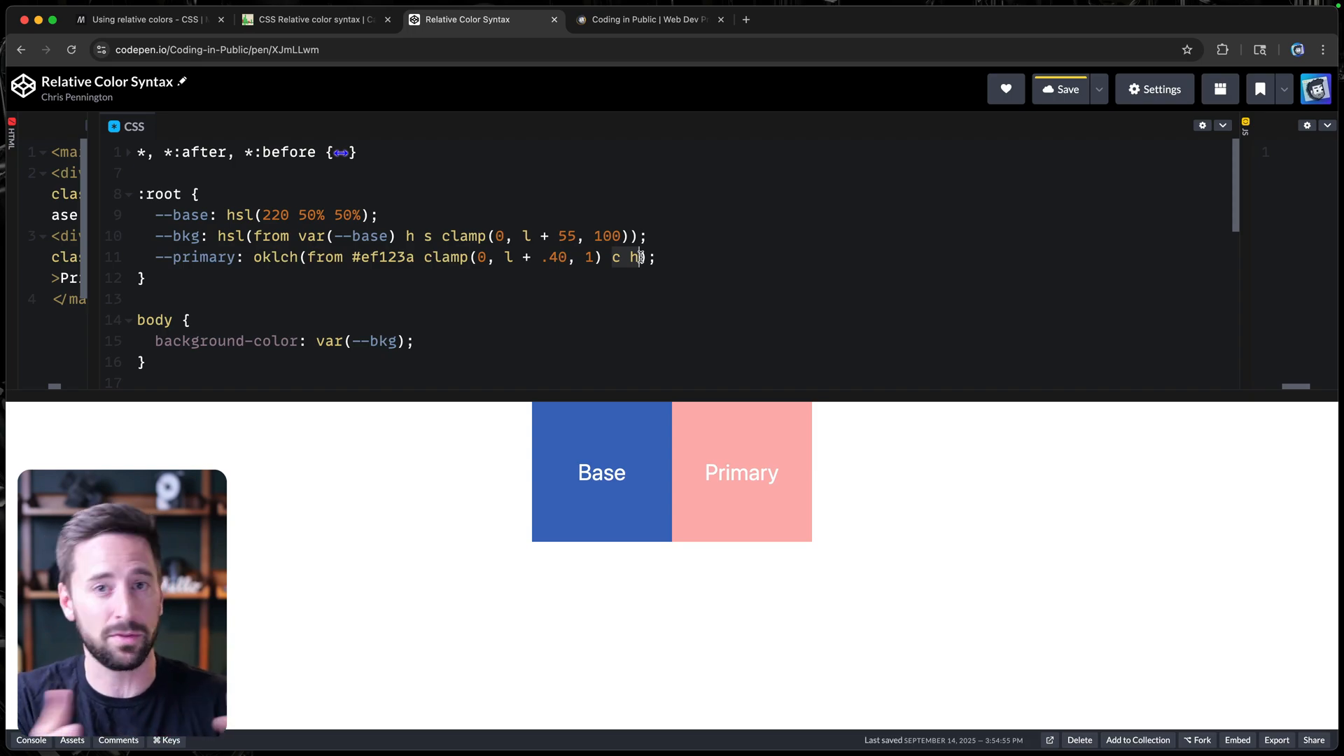
pyautogui.click(314, 19)
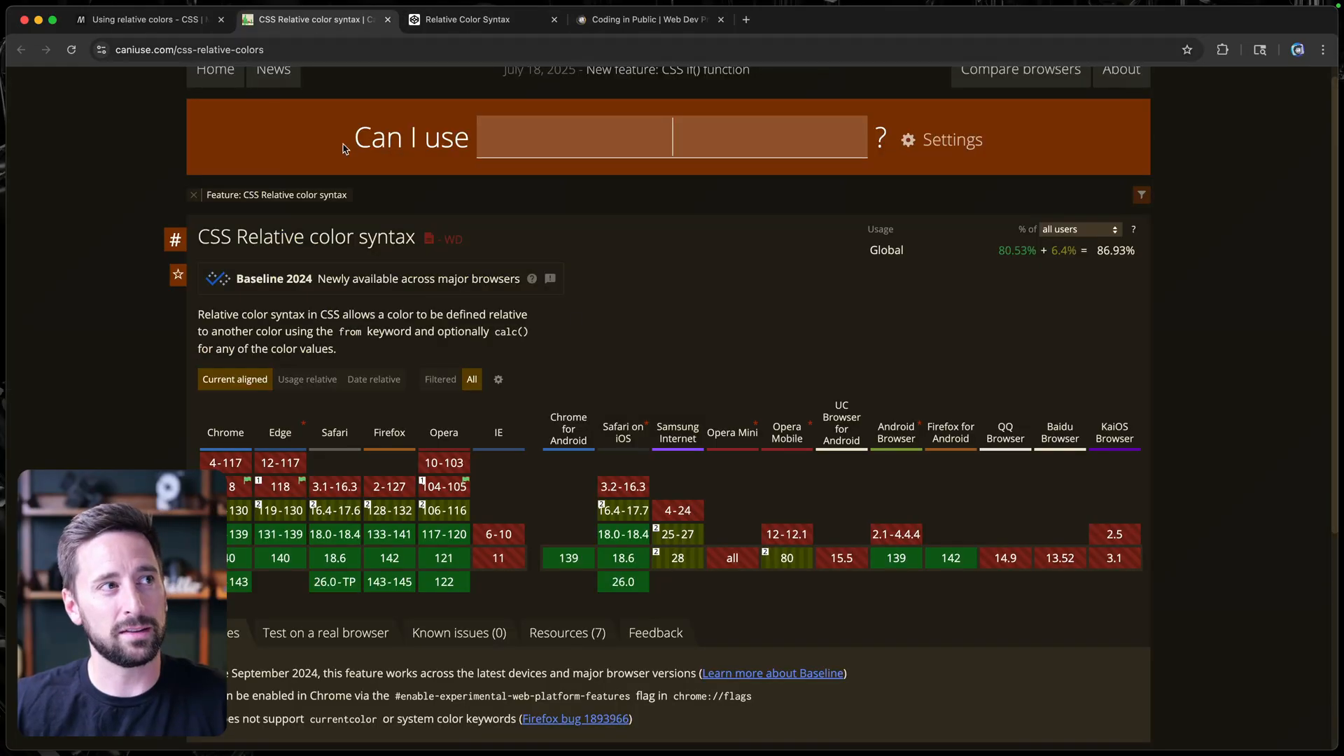
pyautogui.moveTo(897, 523)
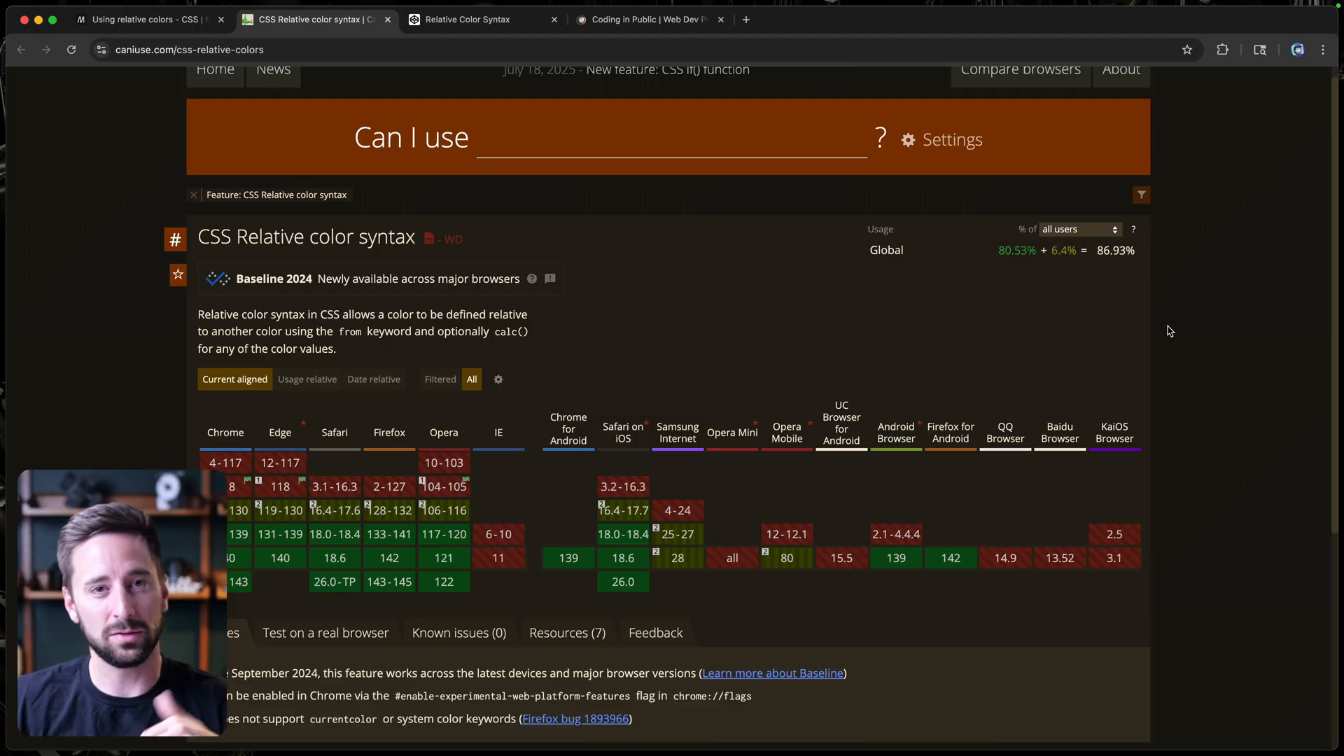
# Review the Can I use relative color support table, then return to the CodePen pen.
pyautogui.scroll(-3)
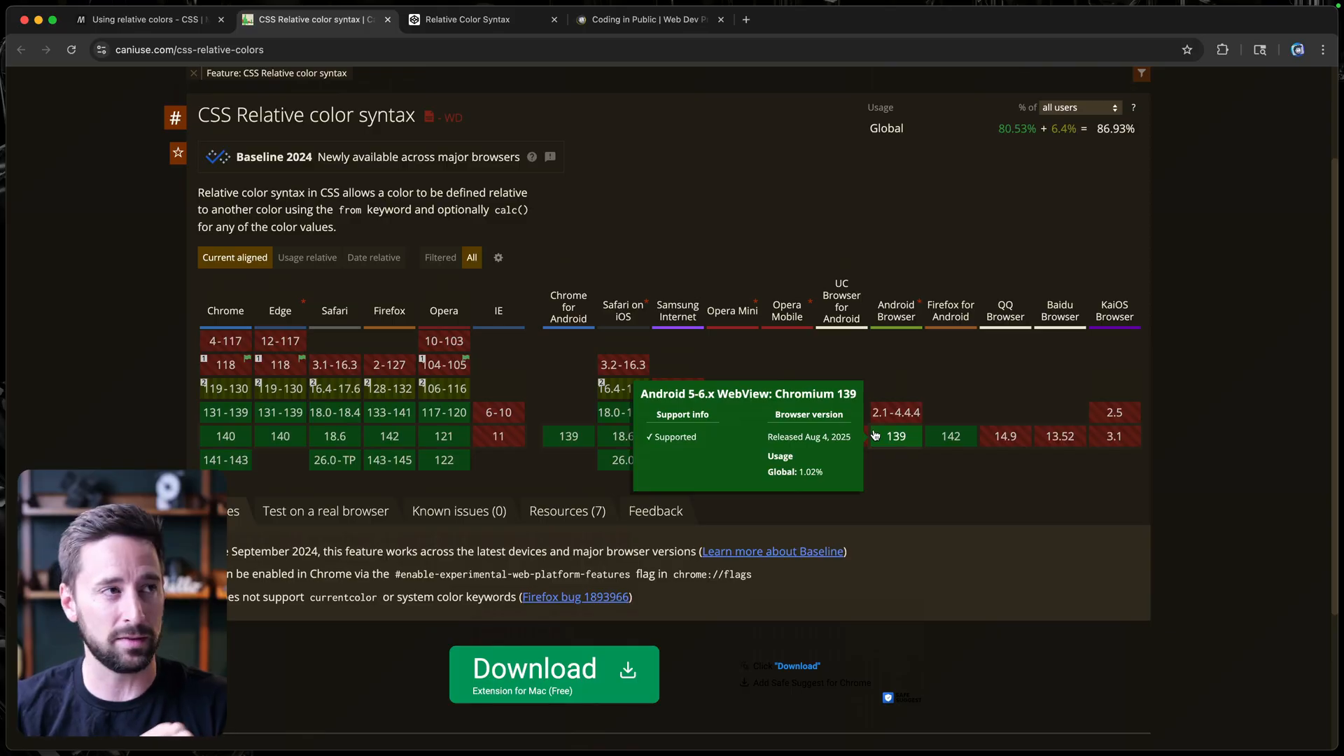
pyautogui.click(482, 19)
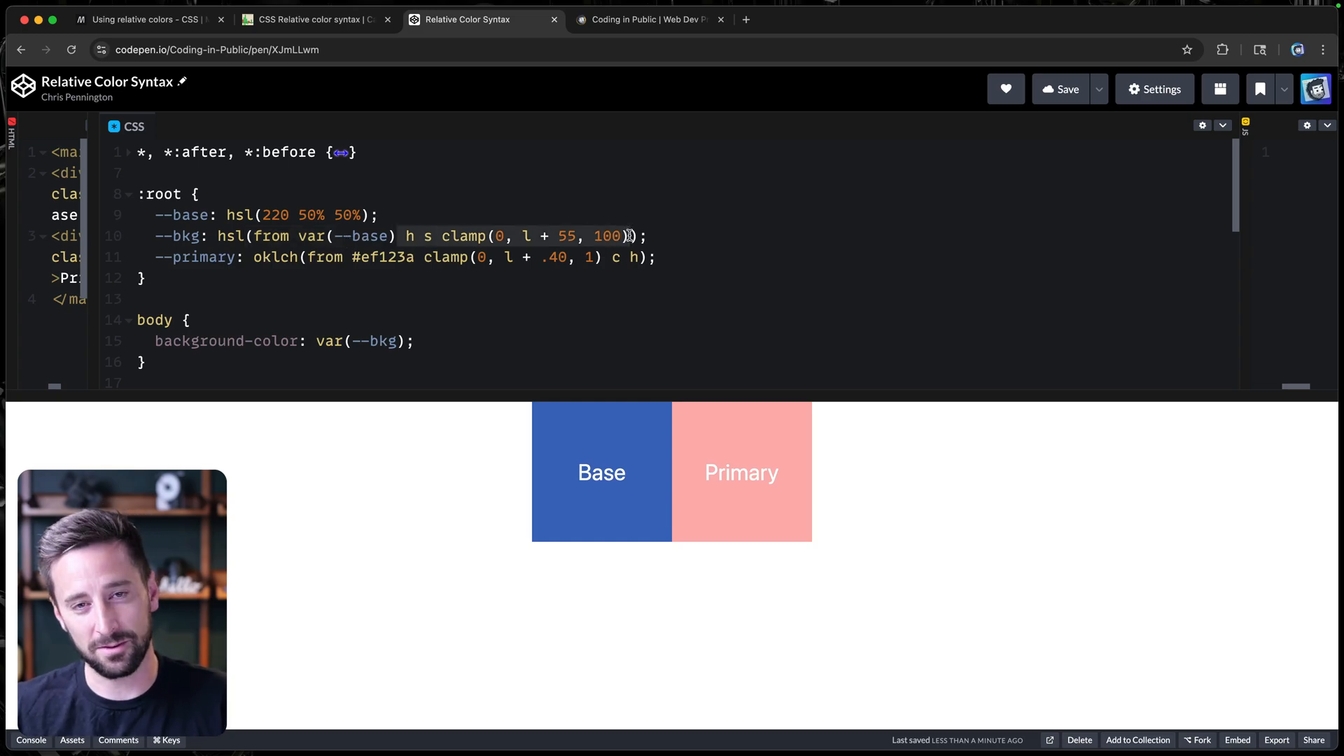
# Switch to the Coding in Public browser tab.
pyautogui.click(649, 19)
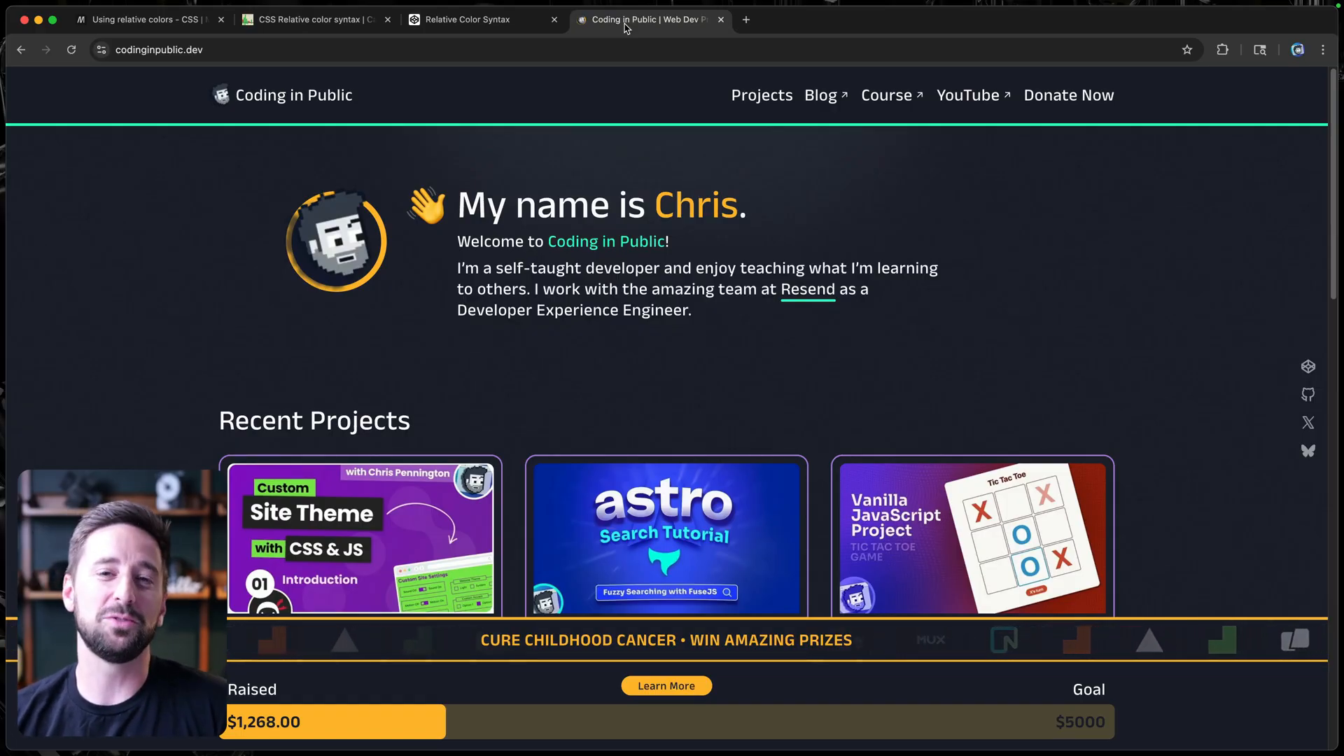
# Open the St. Jude Cure Childhood Cancer fundraiser page from the homepage banner.
pyautogui.scroll(-3)
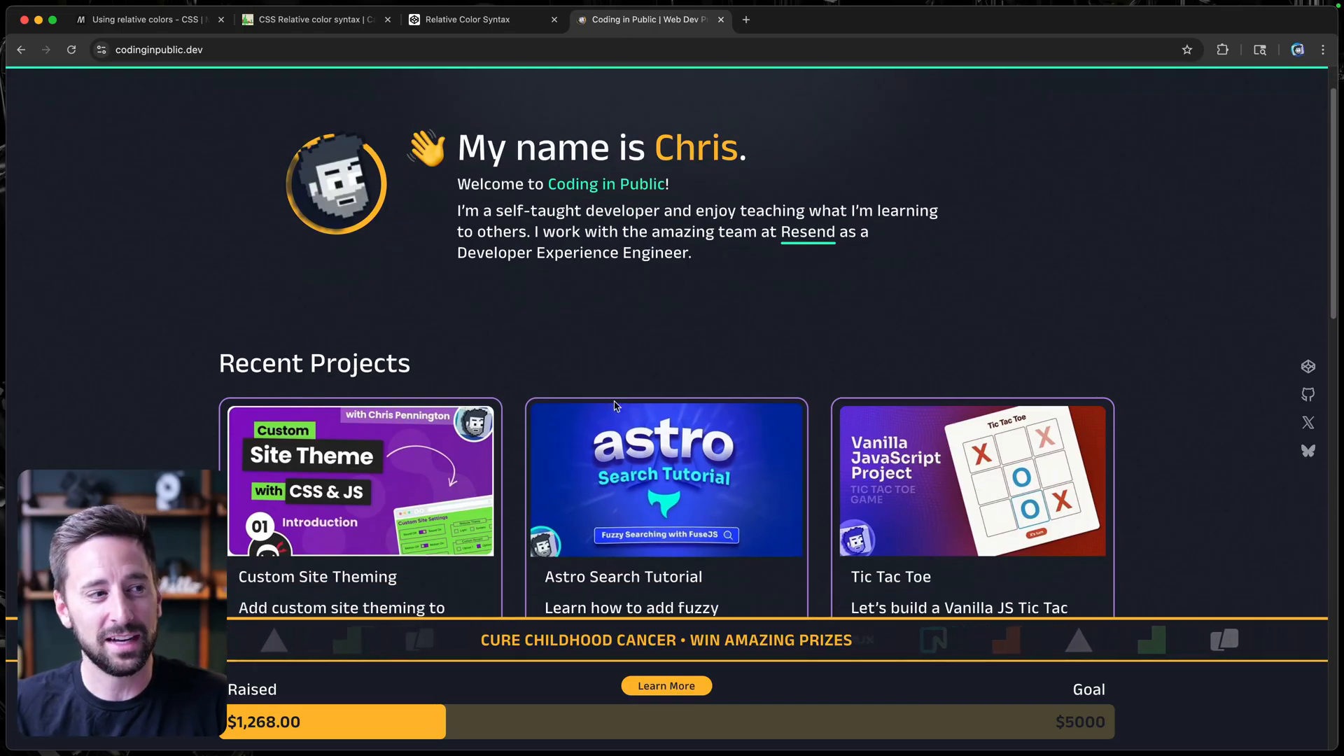
pyautogui.click(666, 685)
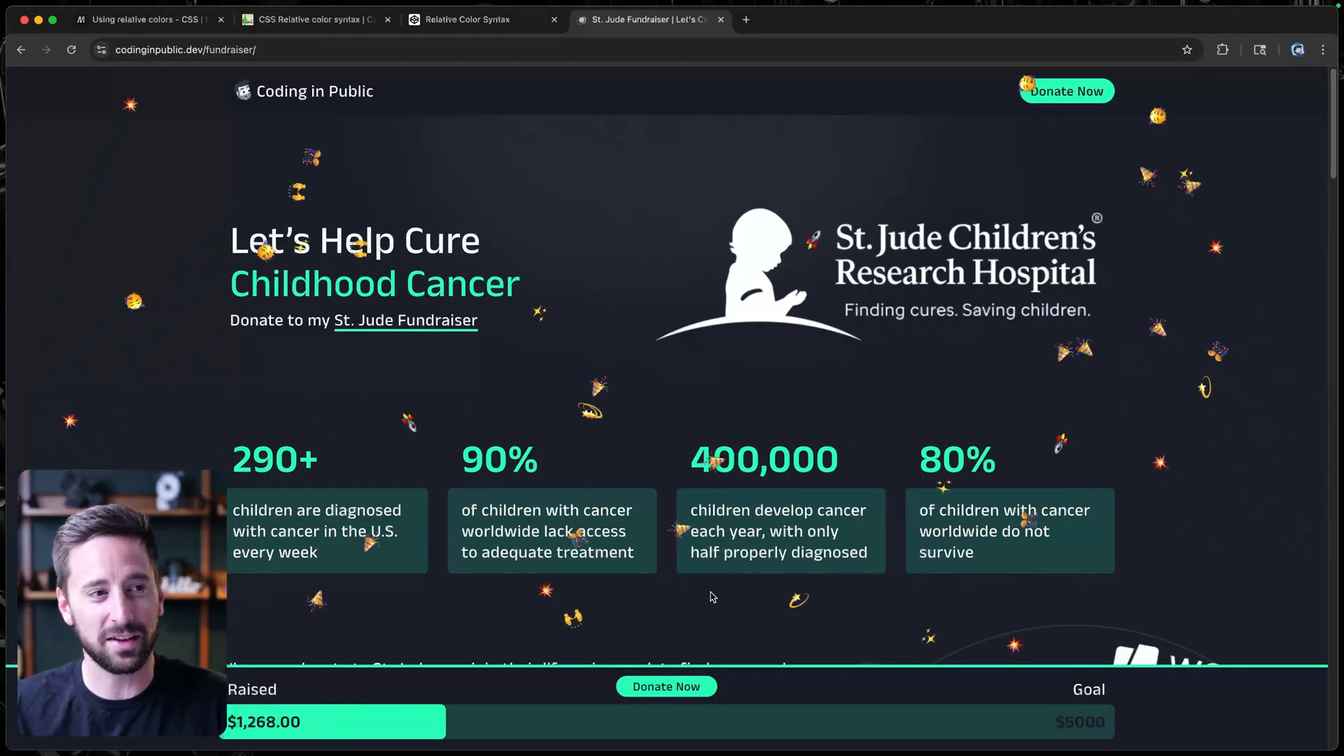
pyautogui.scroll(-3)
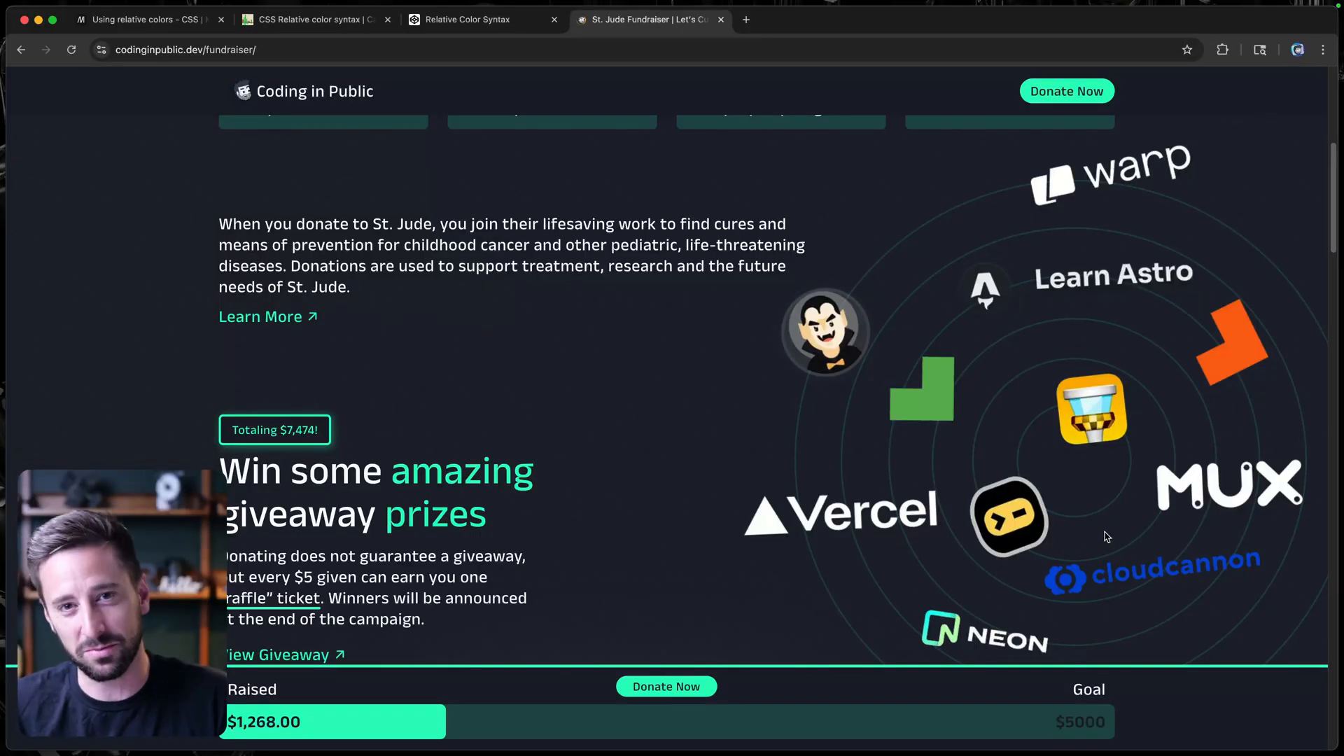
pyautogui.scroll(3)
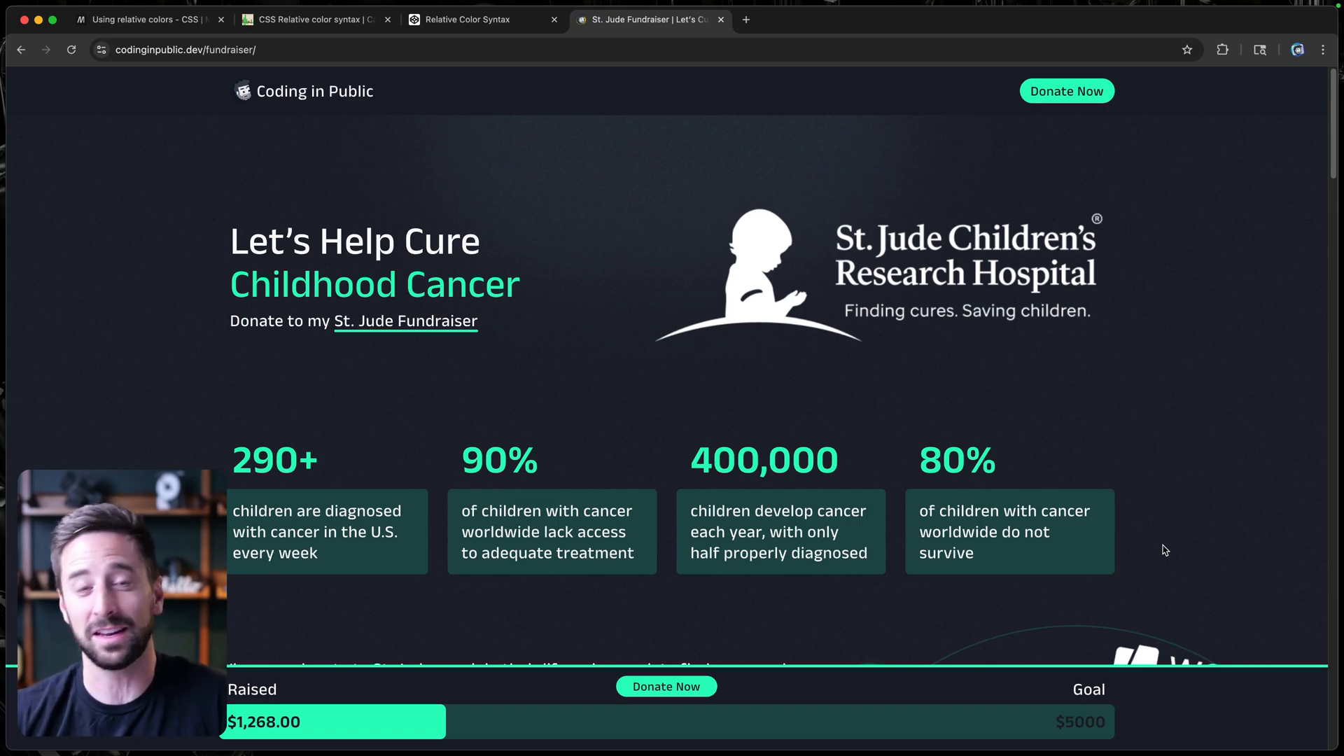
# Scroll through the fundraiser's sponsor giveaway prizes, such as Vercel, WallabyJS and Warp.
pyautogui.scroll(-3)
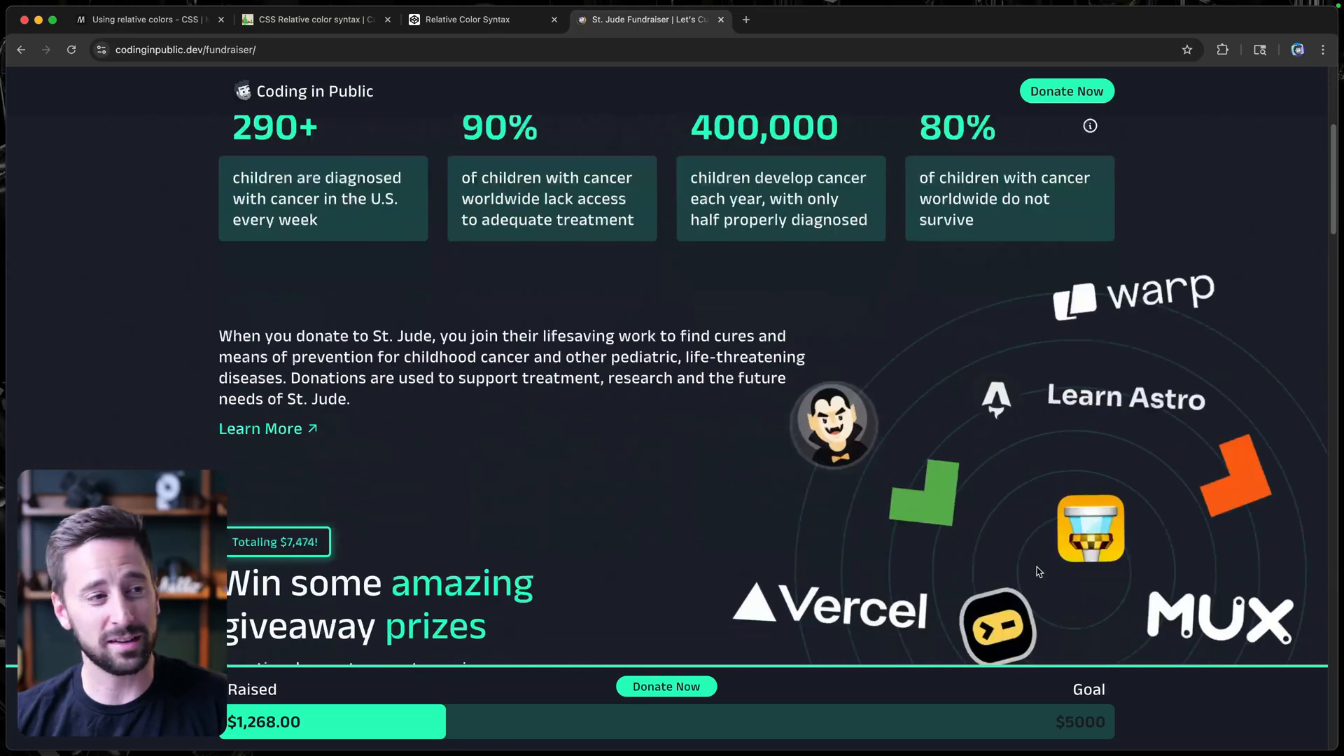
pyautogui.scroll(-3)
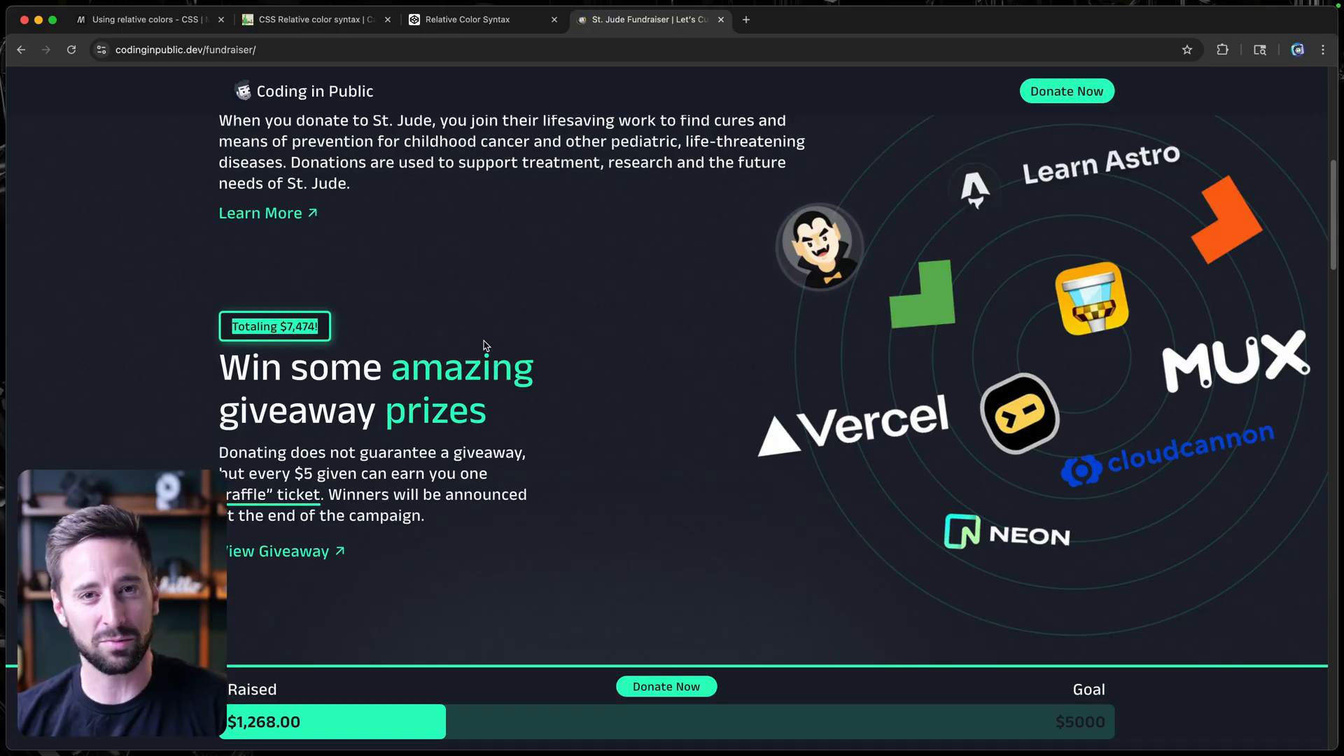
pyautogui.scroll(3)
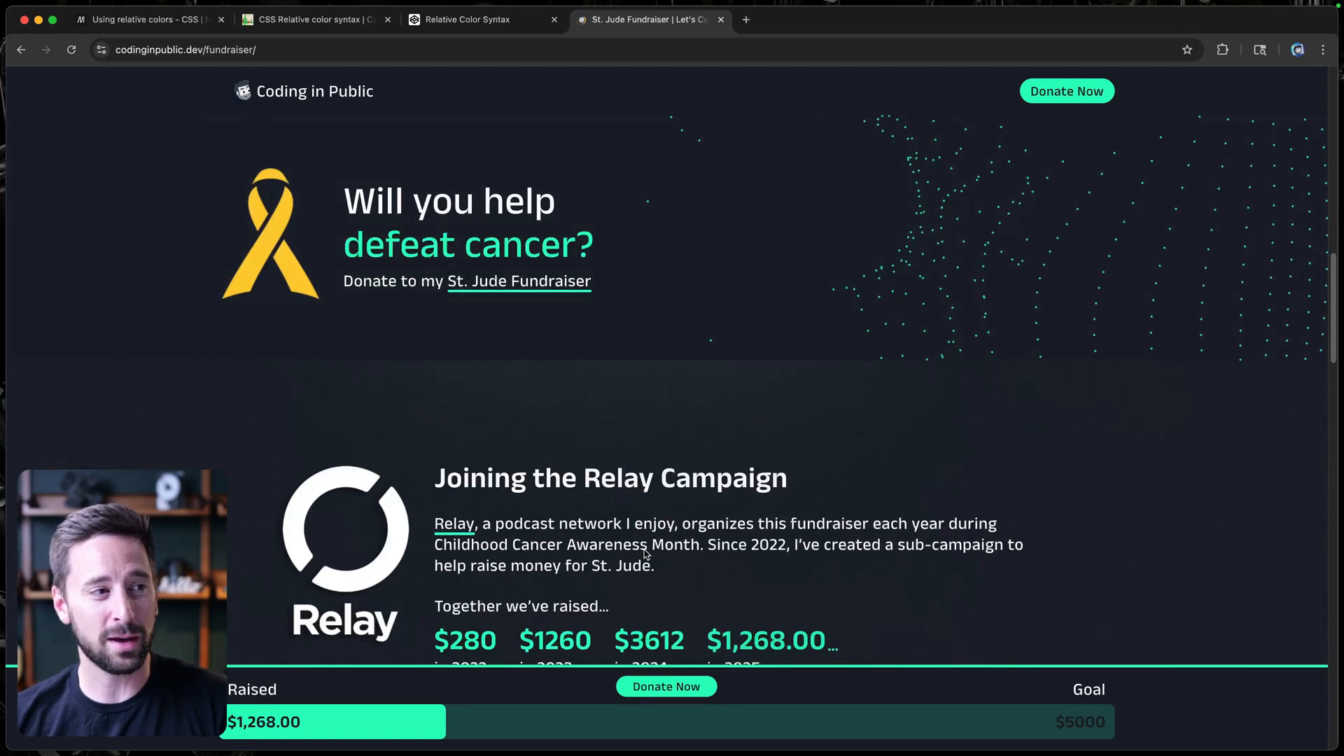
pyautogui.scroll(-3)
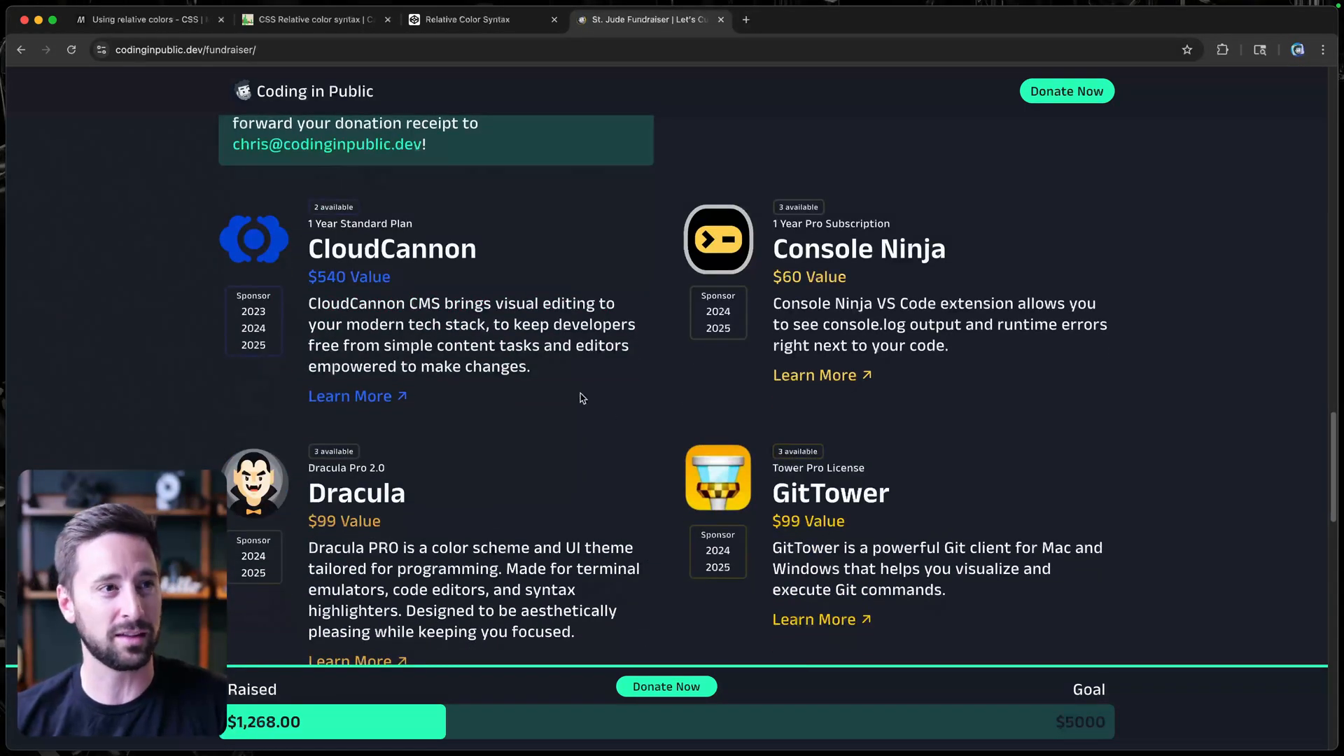
pyautogui.scroll(-3)
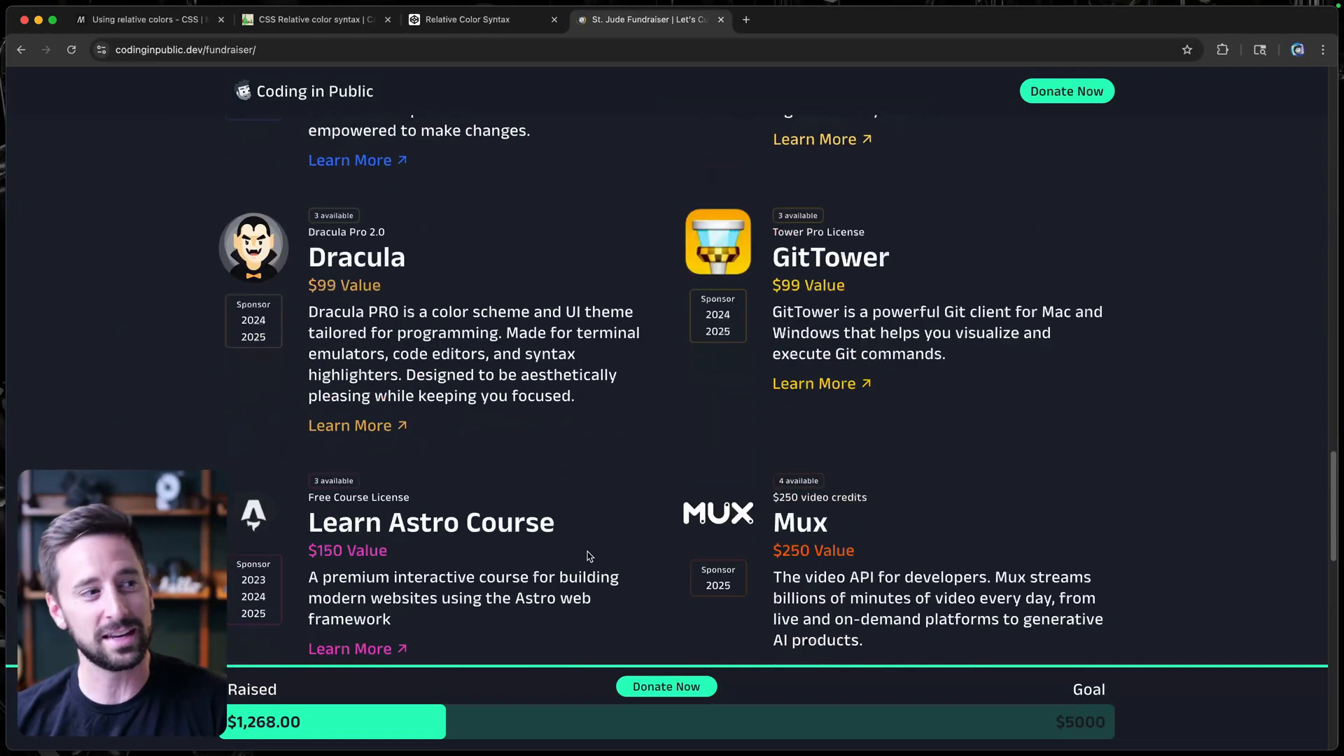
pyautogui.scroll(-3)
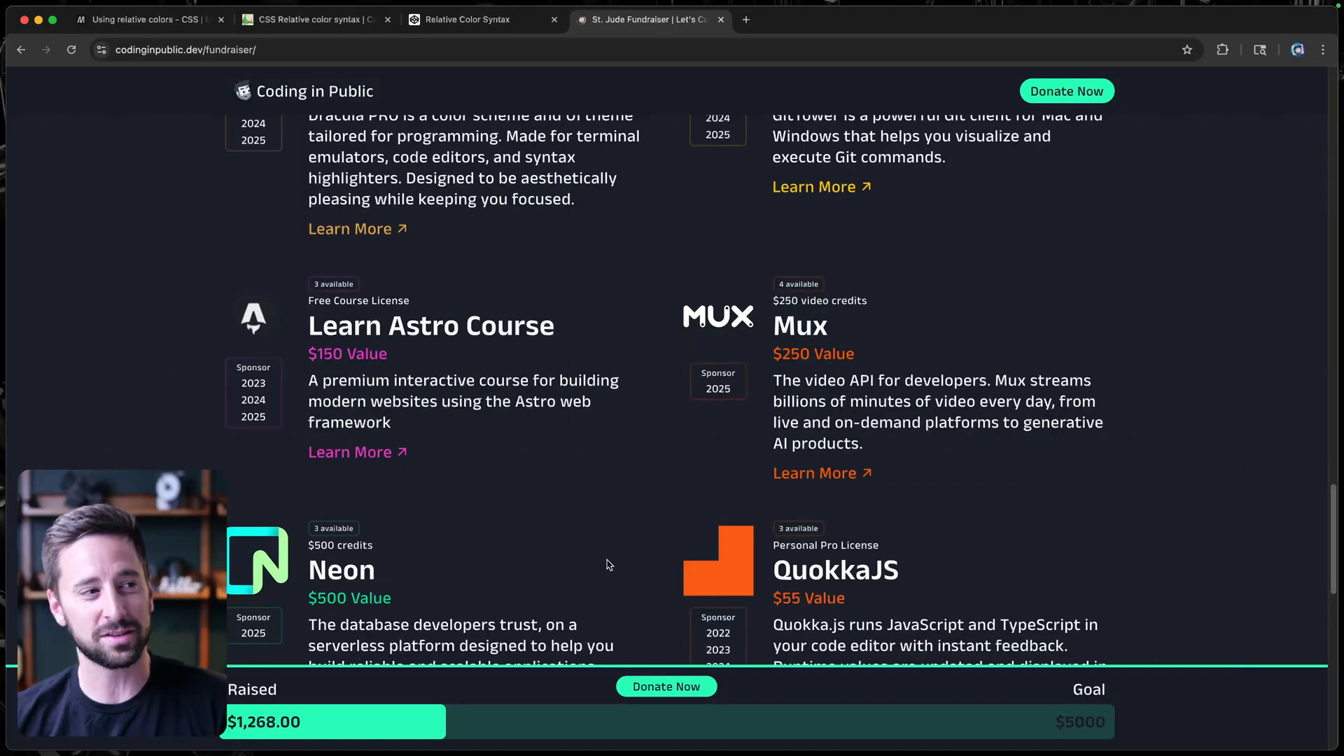
pyautogui.scroll(-3)
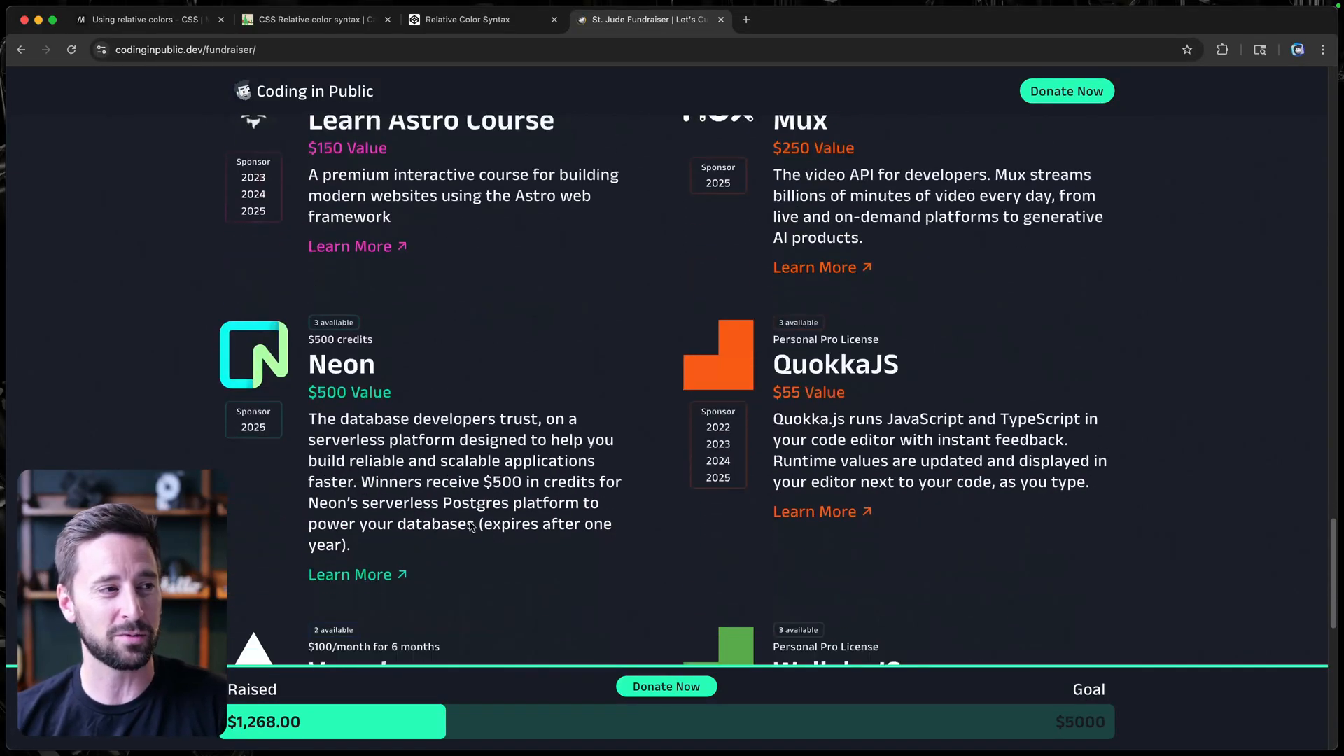
pyautogui.scroll(-3)
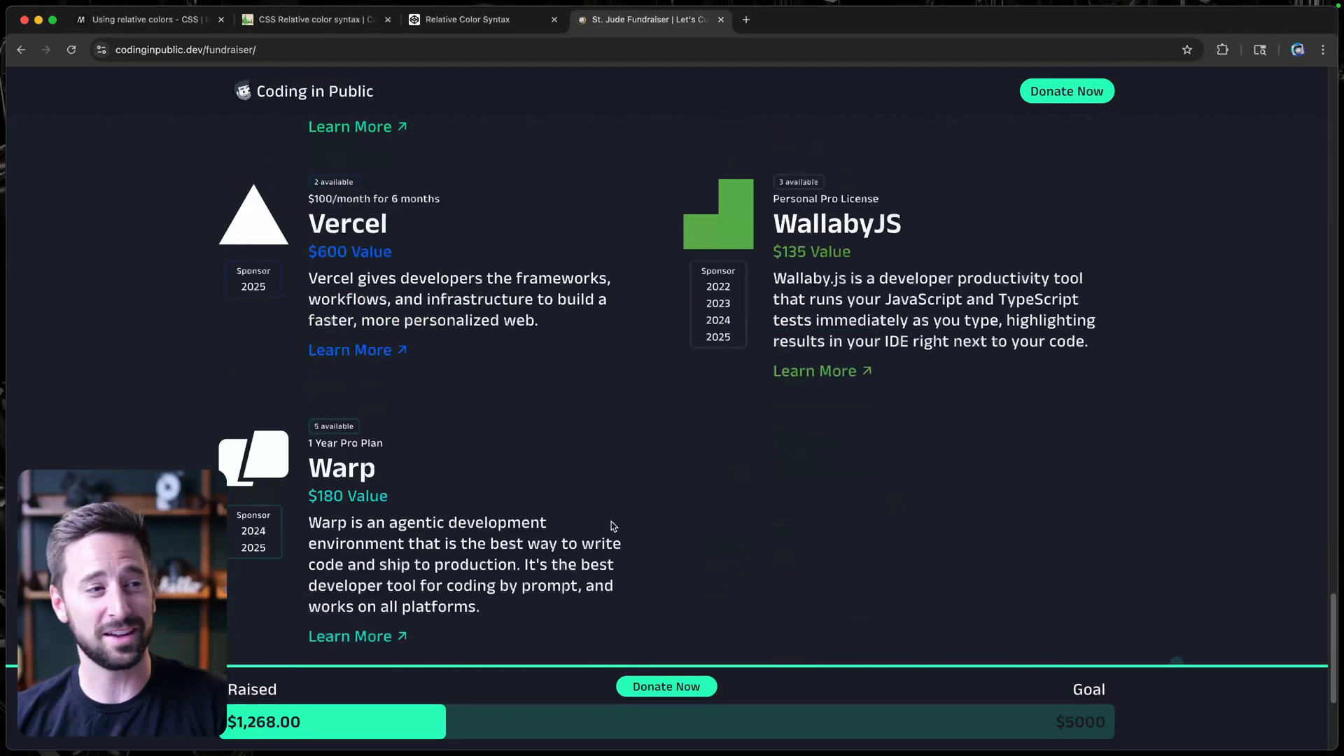